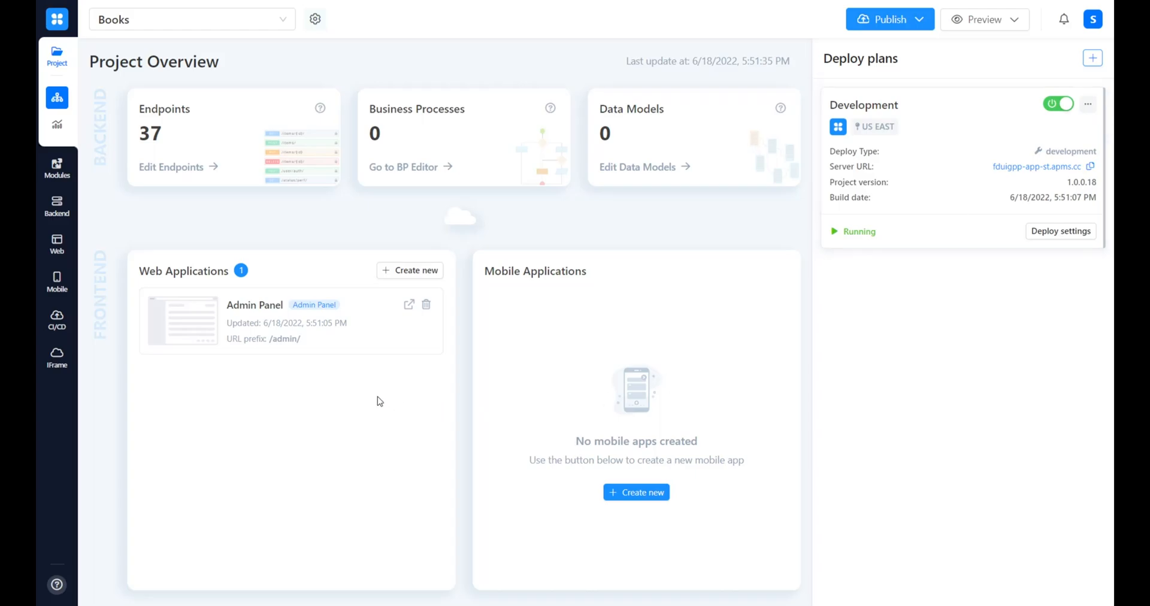
mouse_move(57, 242)
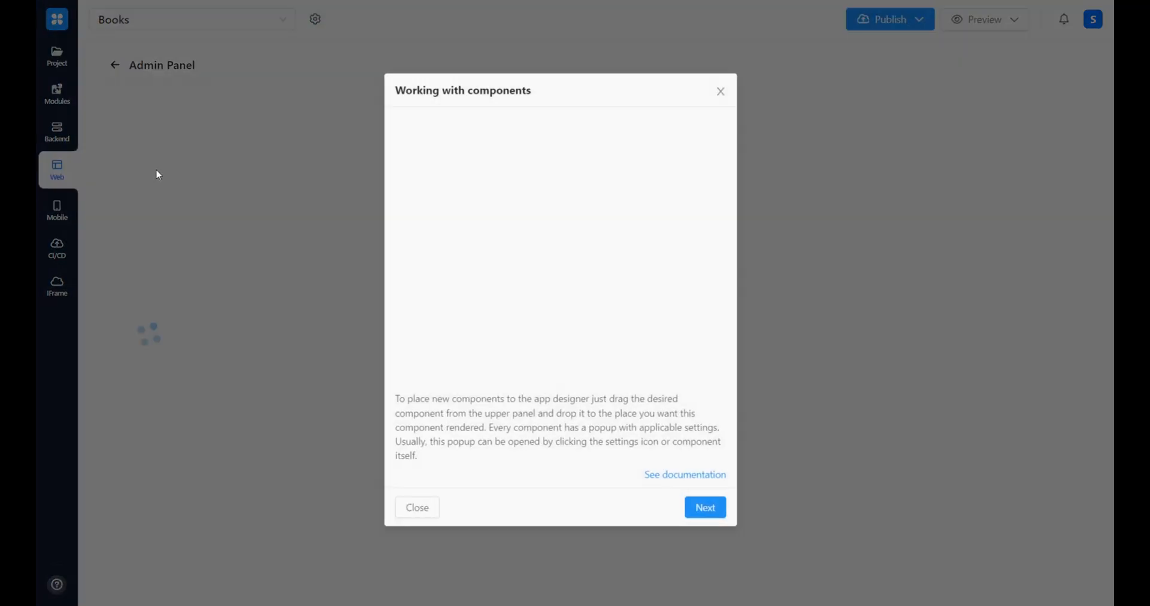
Step: Dismiss the components tutorial and show the Books page with its book table
click(418, 507)
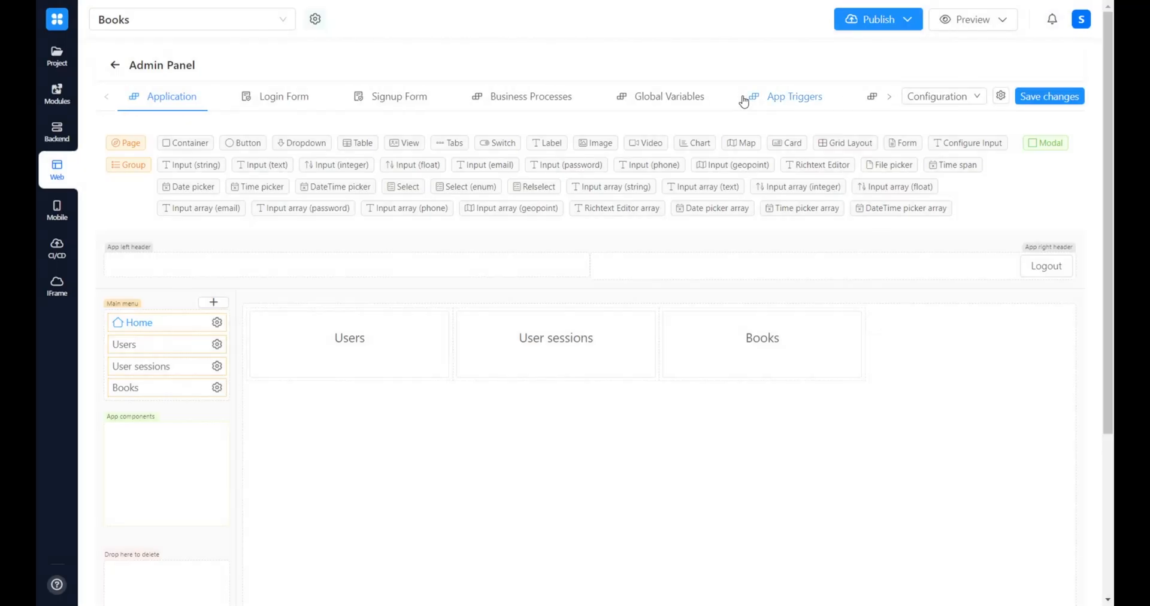
click(125, 388)
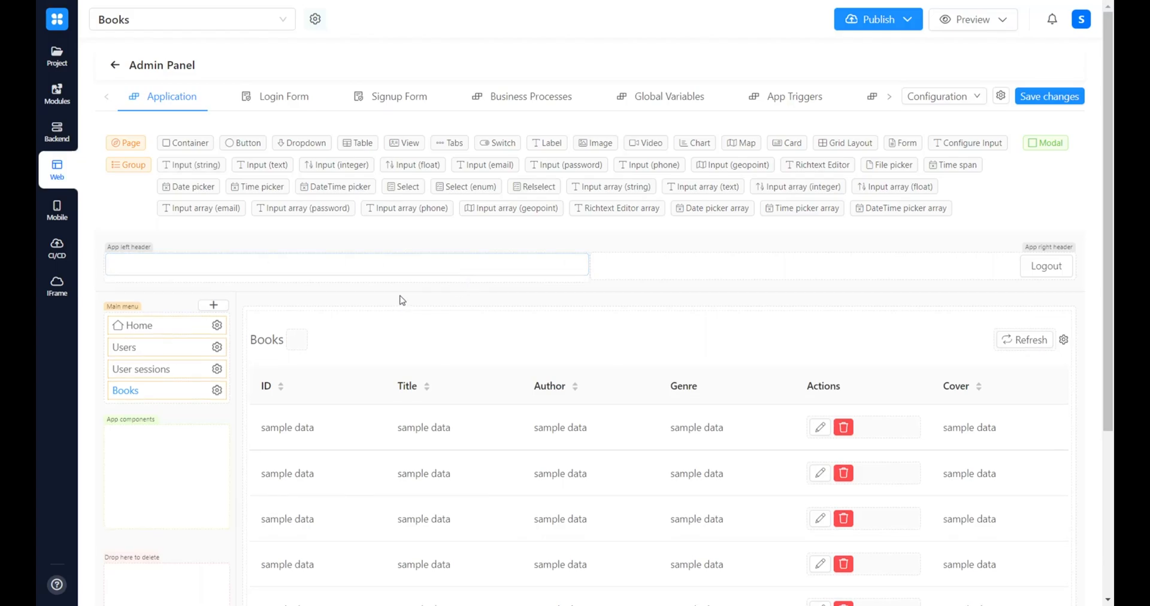
mouse_move(409, 301)
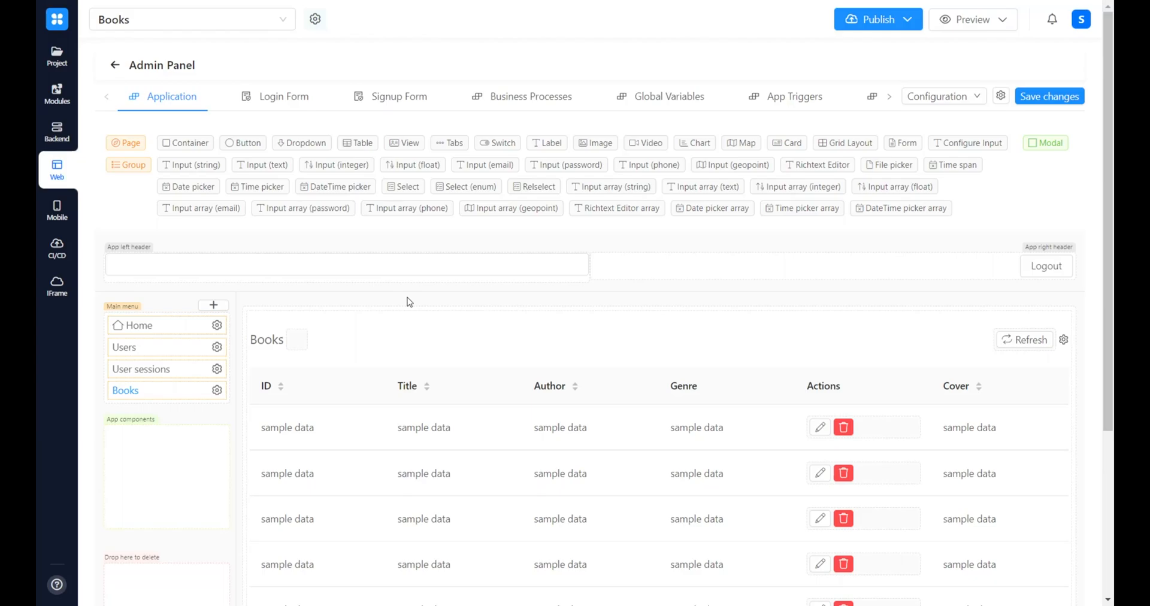
Step: Open the header text input's settings on their Workflow tab
click(339, 271)
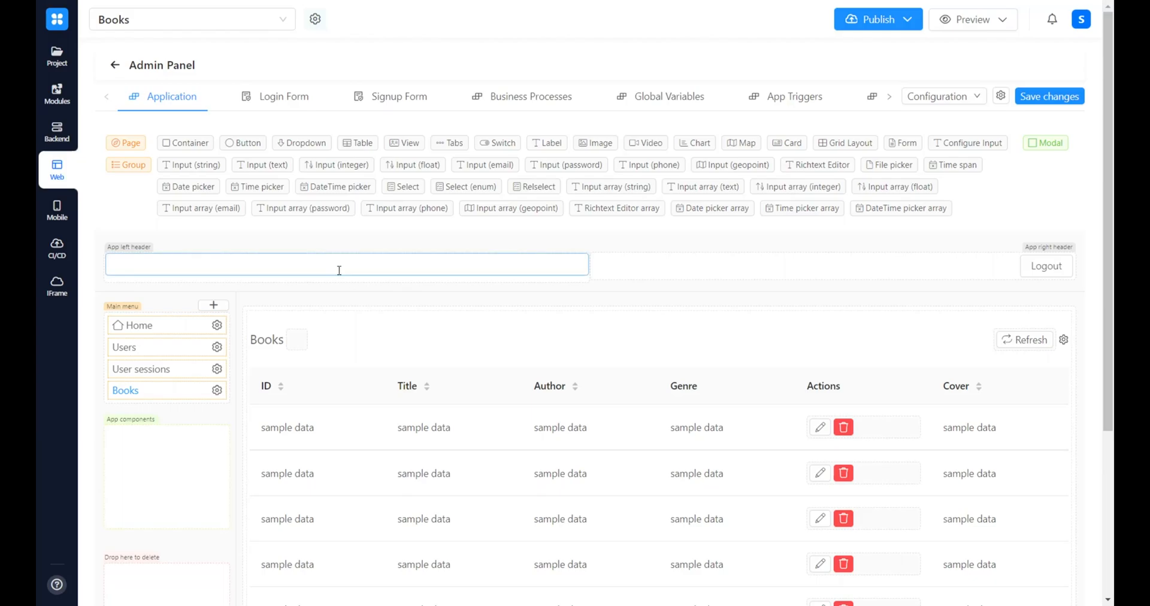
mouse_move(338, 270)
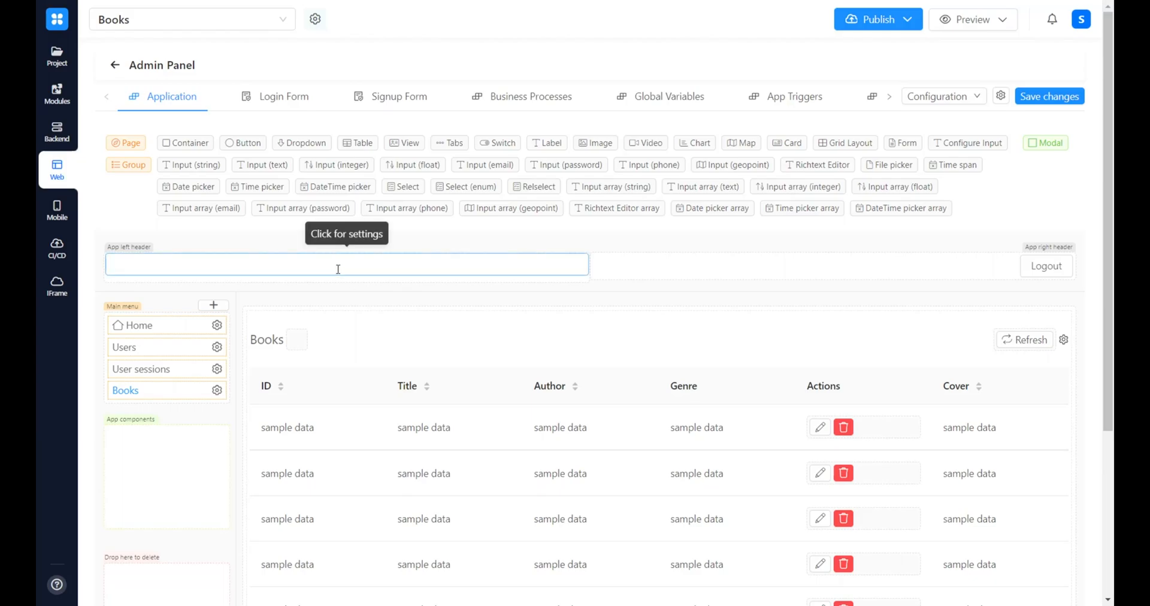
click(338, 267)
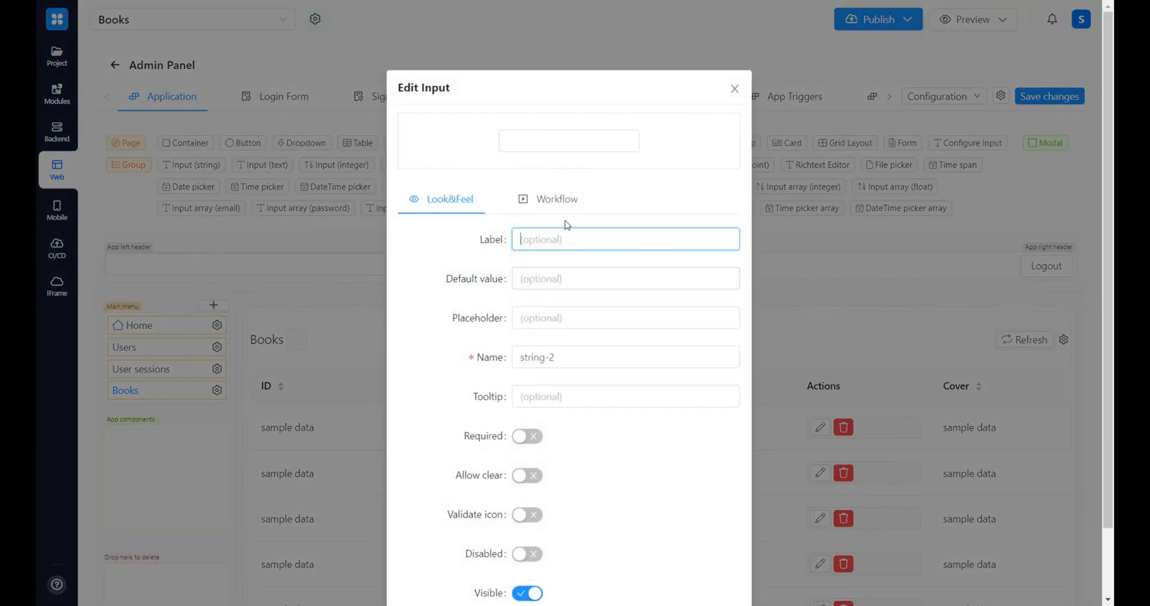
click(560, 199)
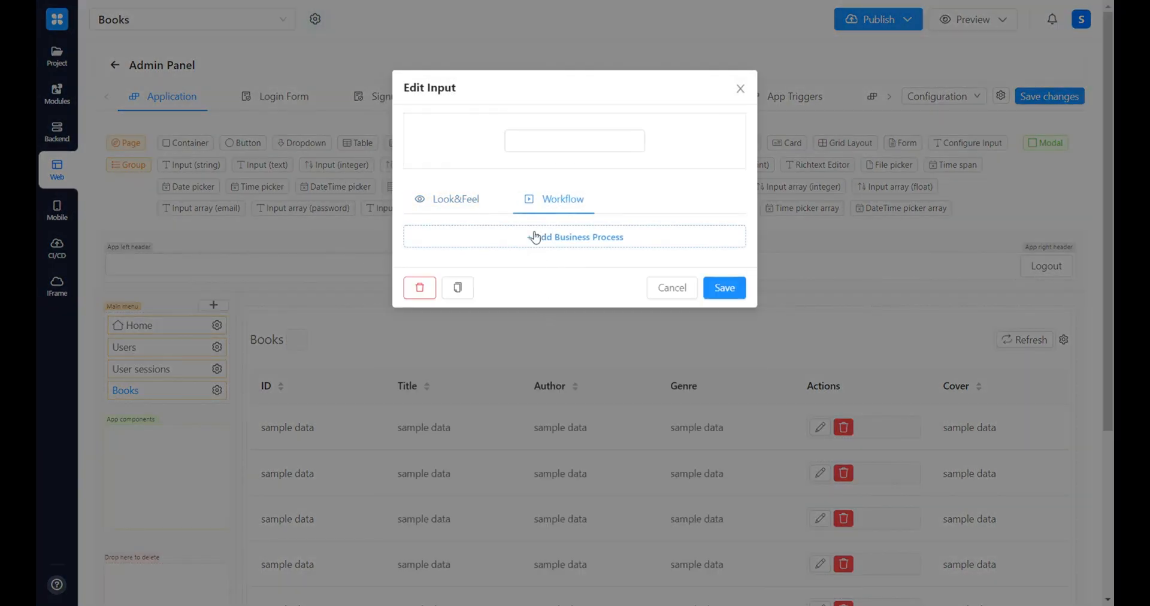
Step: Create the header input's business process and add an Input String Update Properties block
click(575, 237)
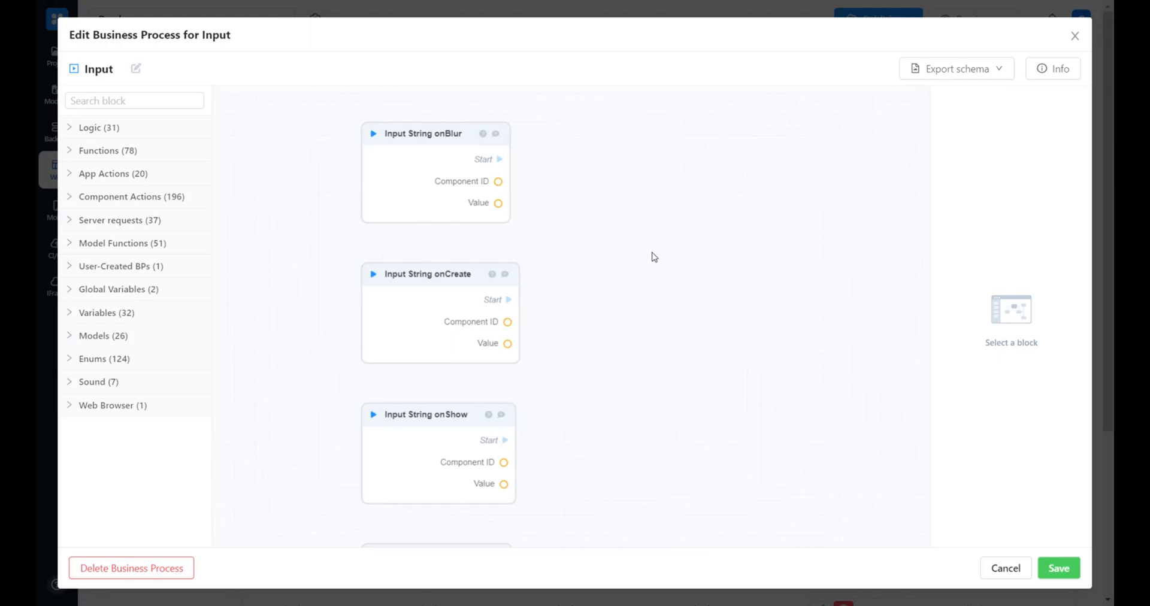
mouse_move(647, 331)
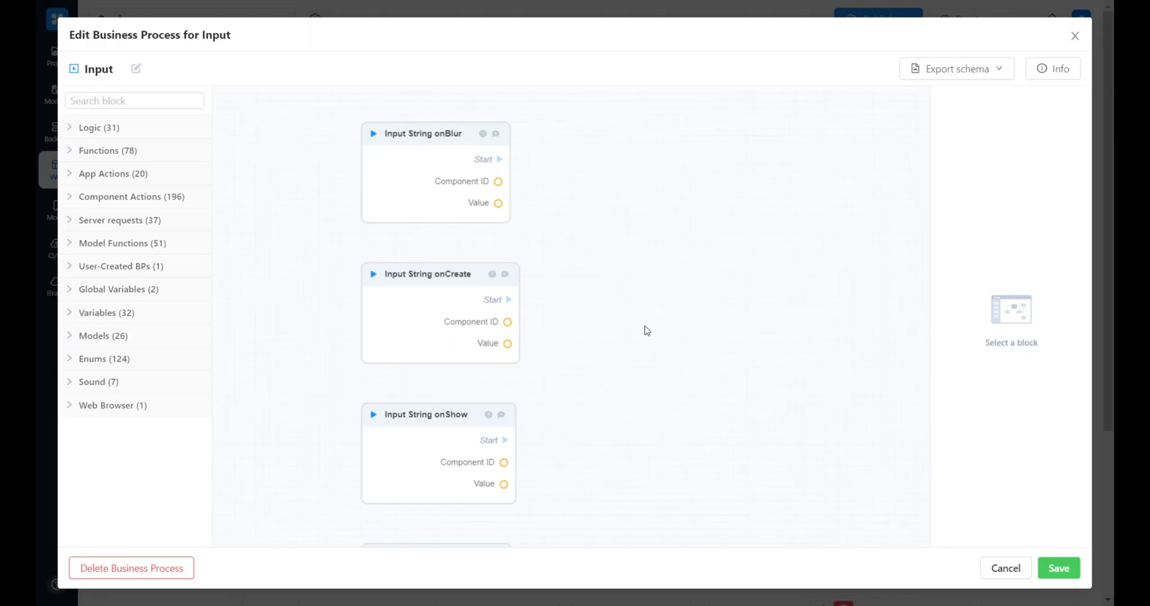
mouse_move(585, 343)
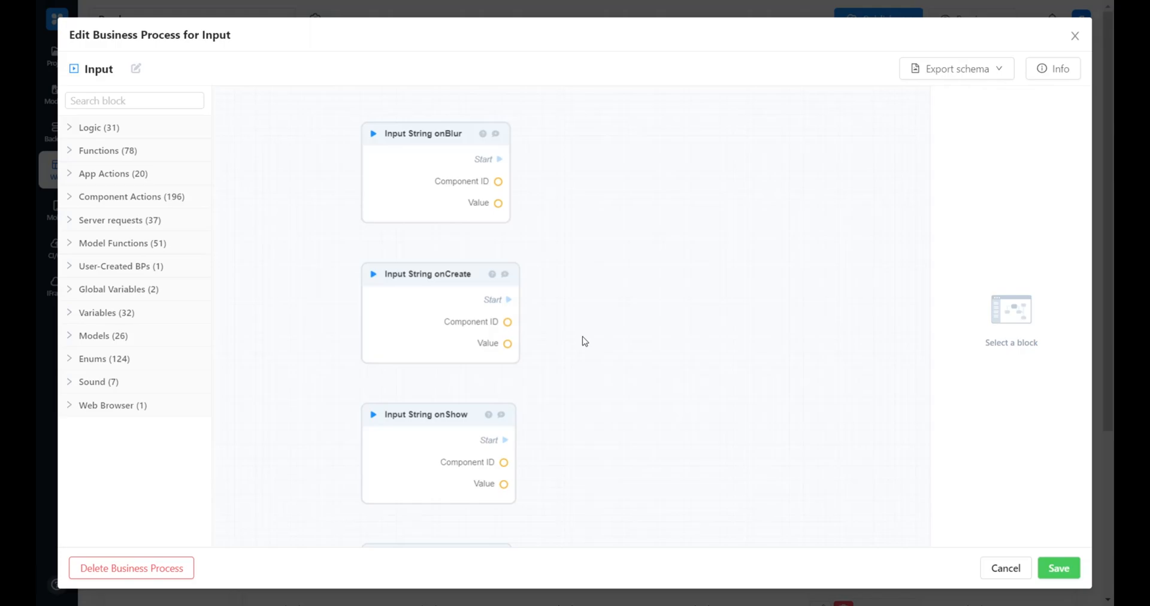
mouse_move(501, 318)
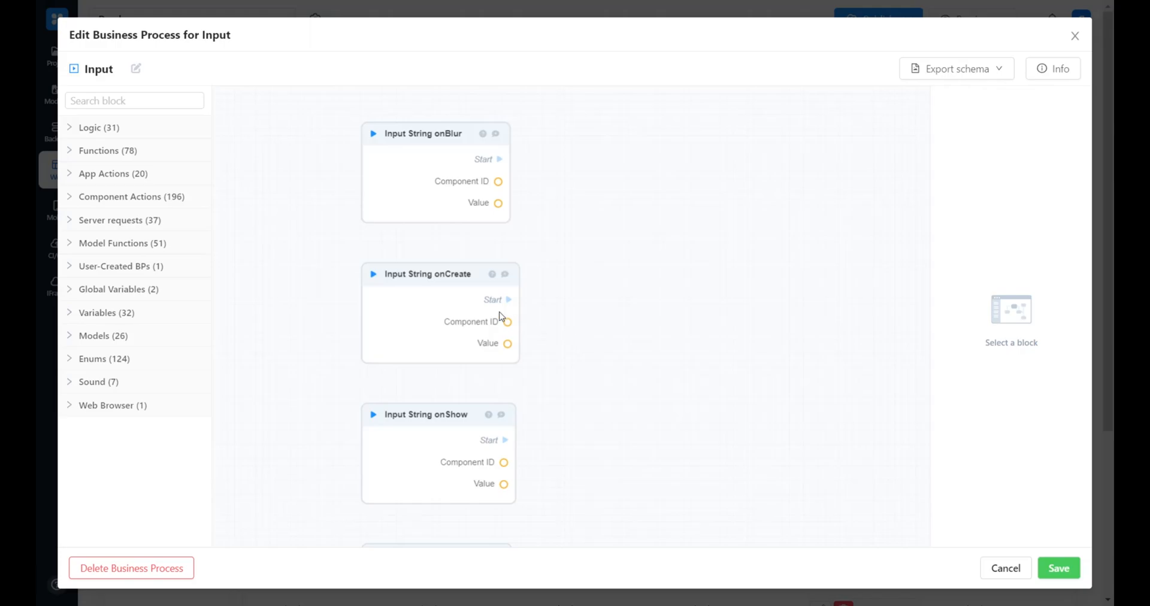
click(135, 100)
text(string update prope)
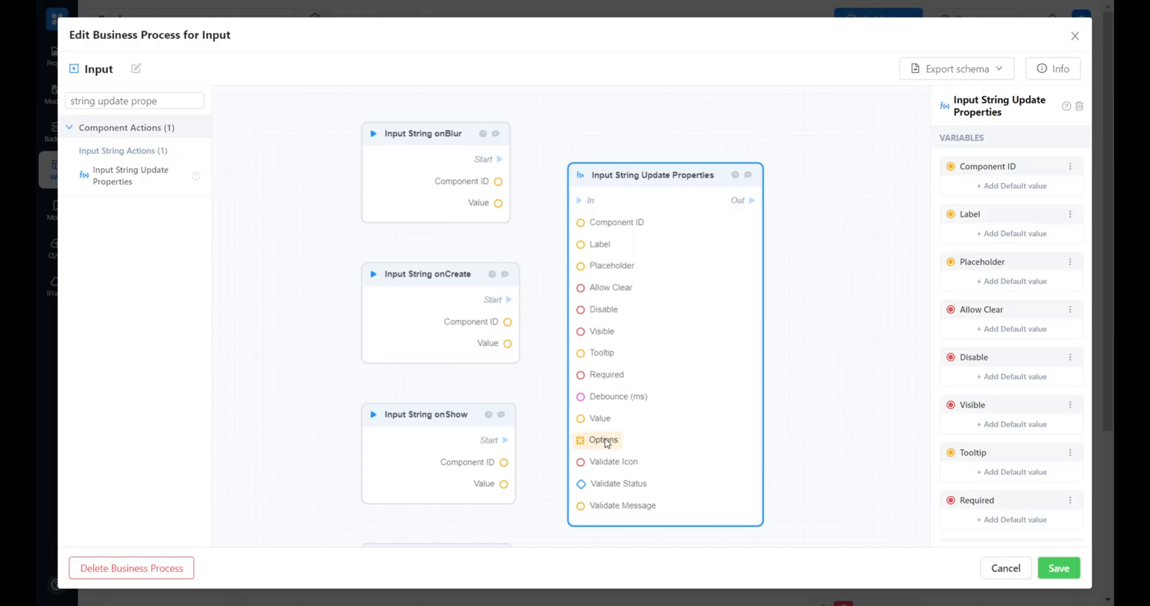
mouse_move(662, 436)
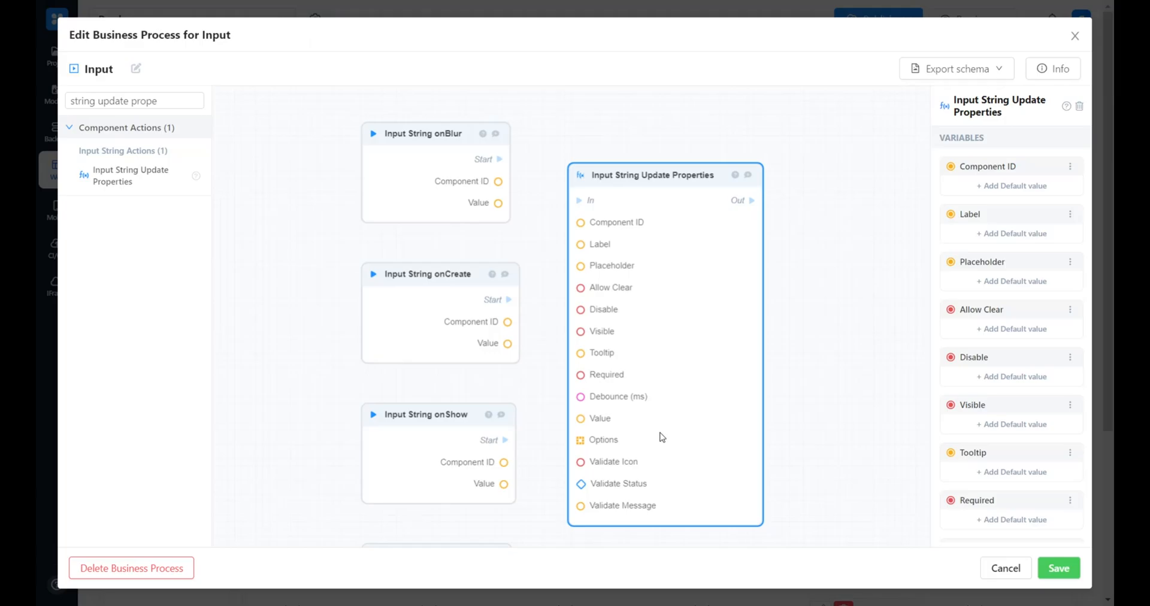
mouse_move(634, 428)
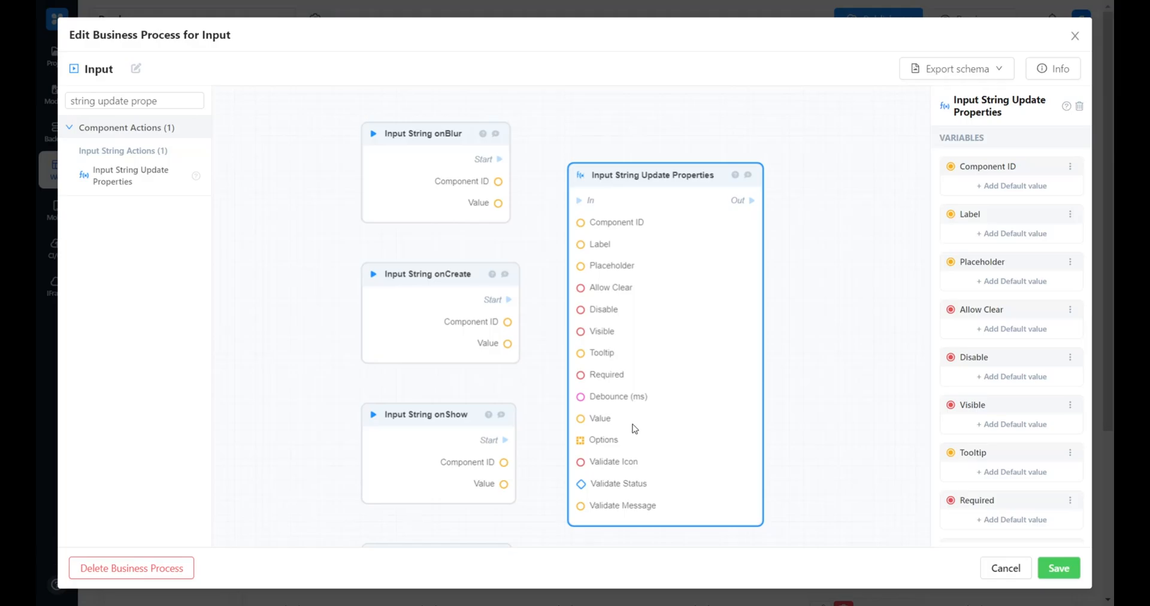
mouse_move(589, 444)
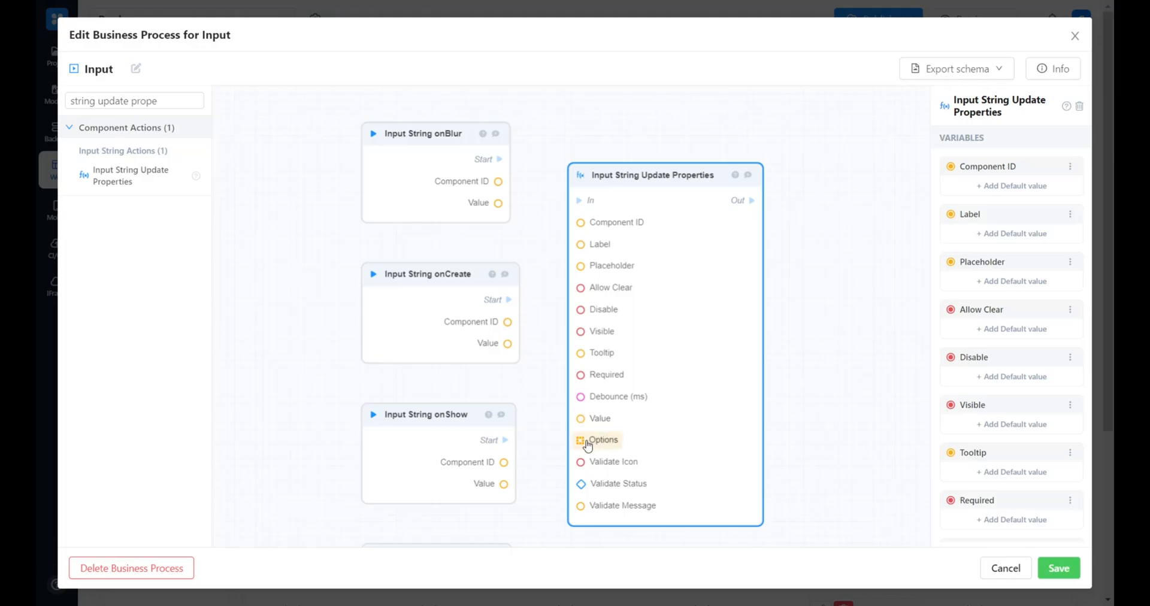
mouse_move(721, 404)
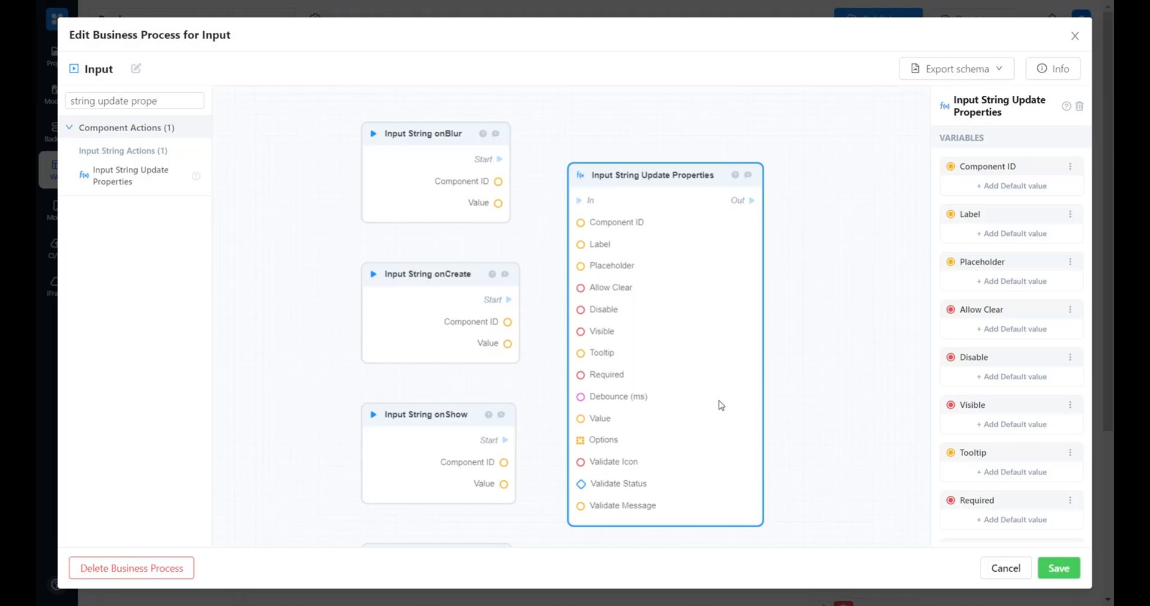
mouse_move(518, 310)
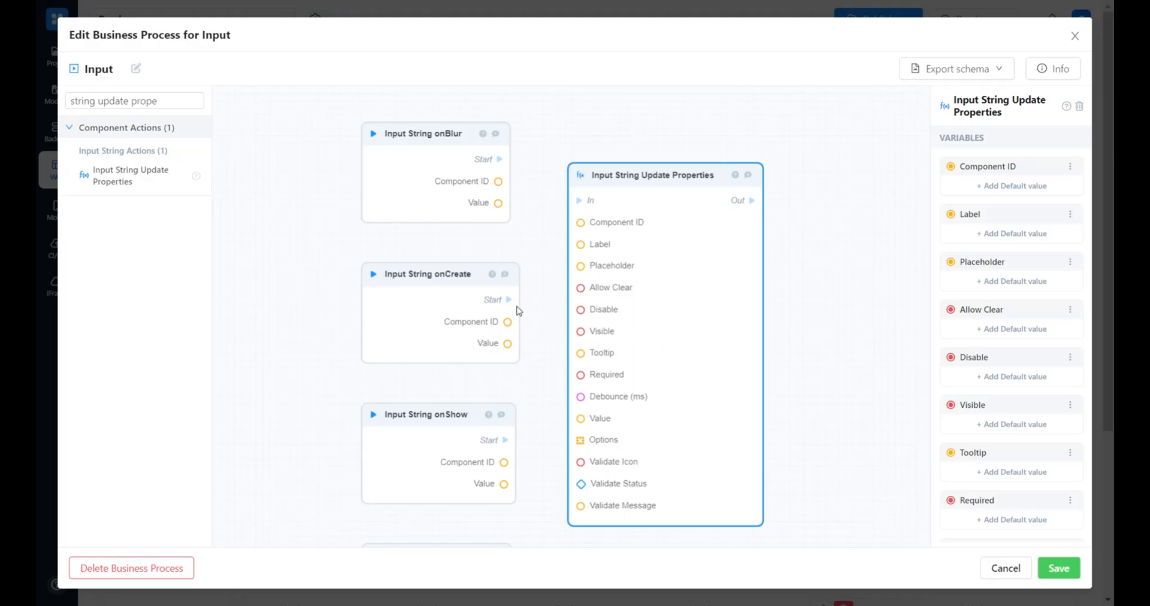
mouse_move(597, 308)
text(get /book)
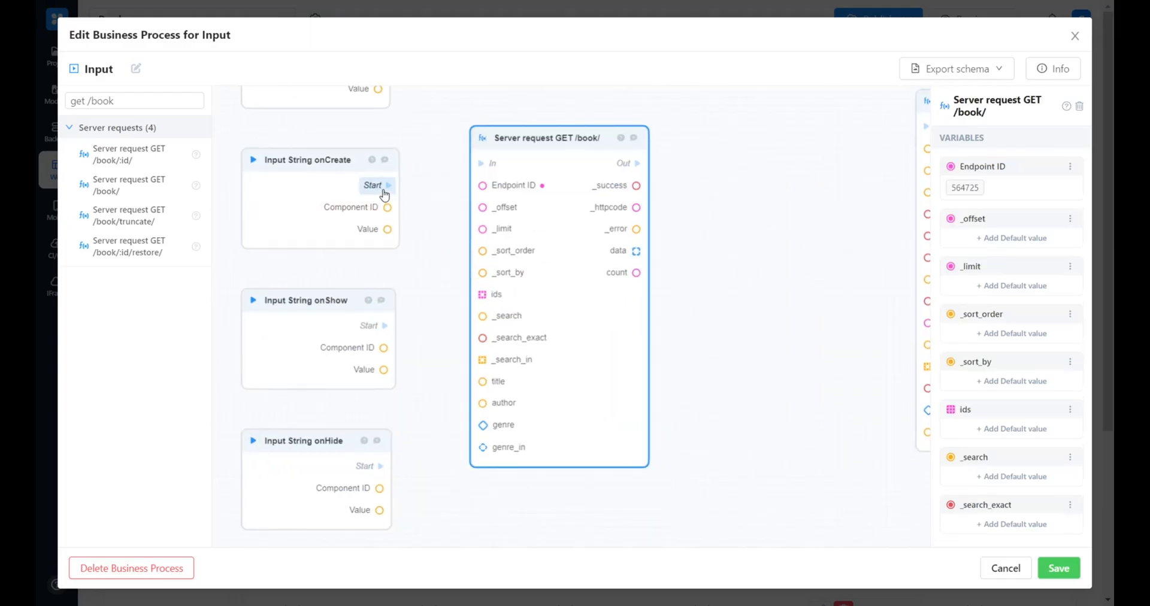
Step: Link the onCreate Start trigger to the Server request GET /book/ block's In
drag(388, 185, 481, 163)
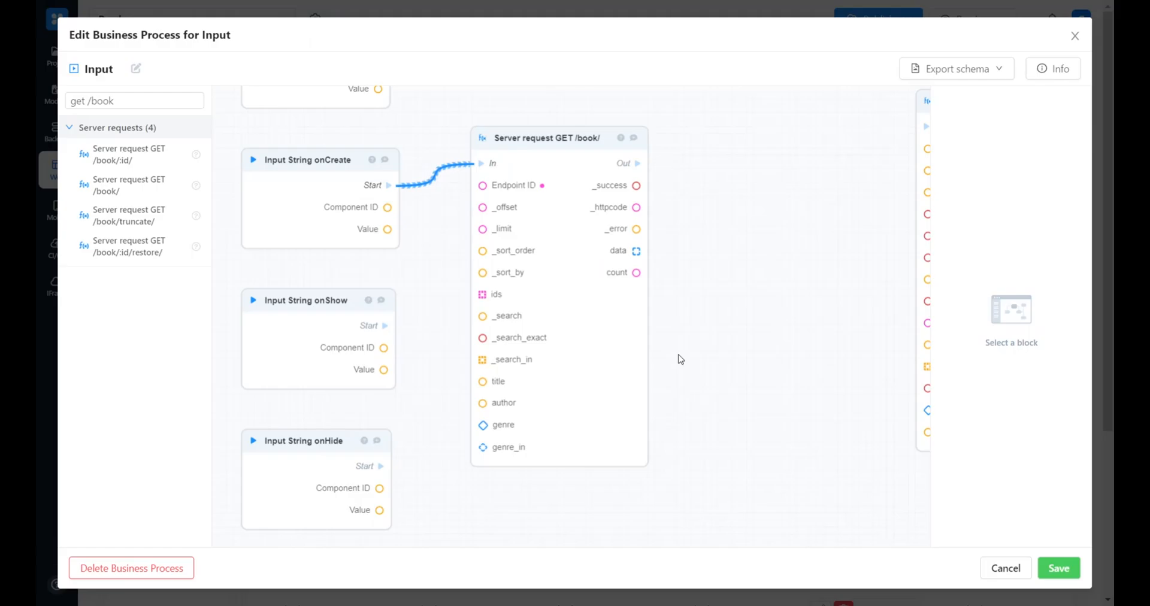
mouse_move(636, 273)
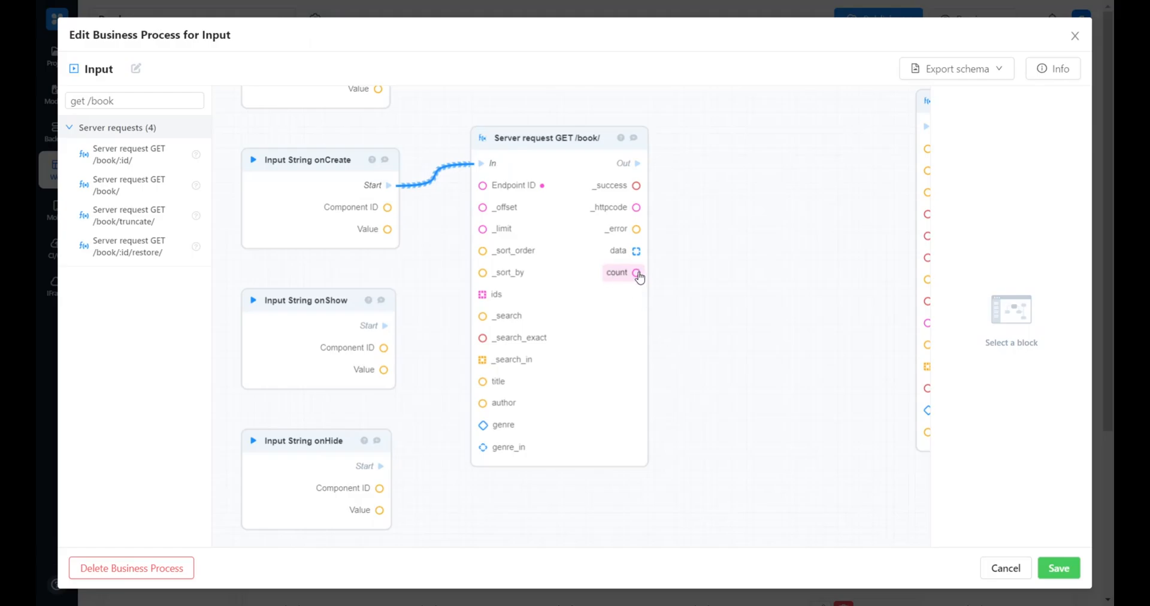
mouse_move(644, 272)
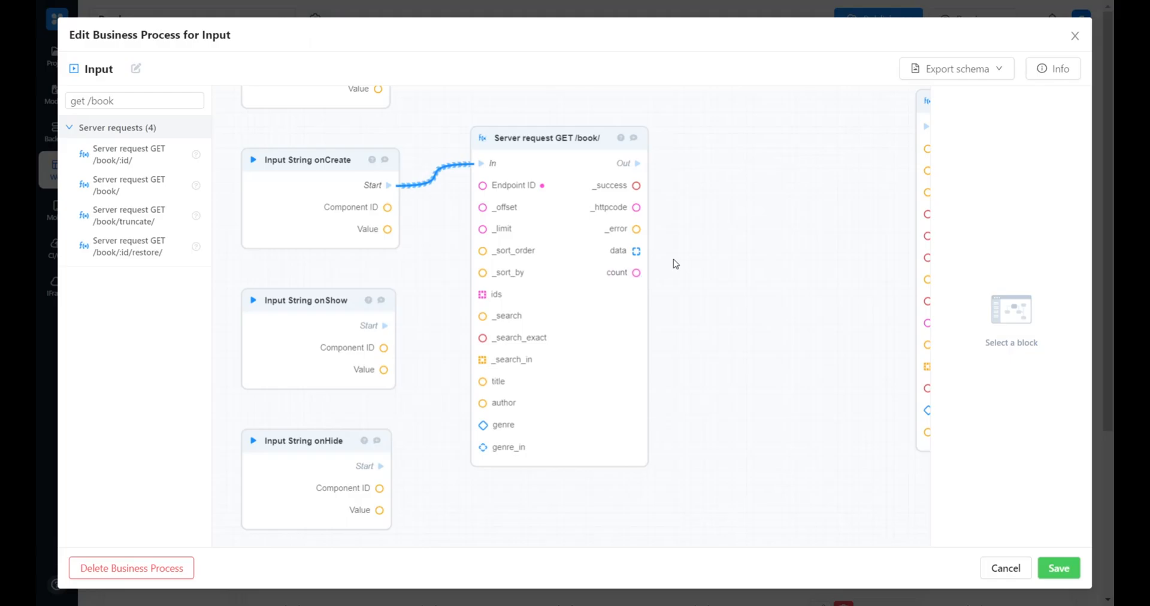
mouse_move(682, 256)
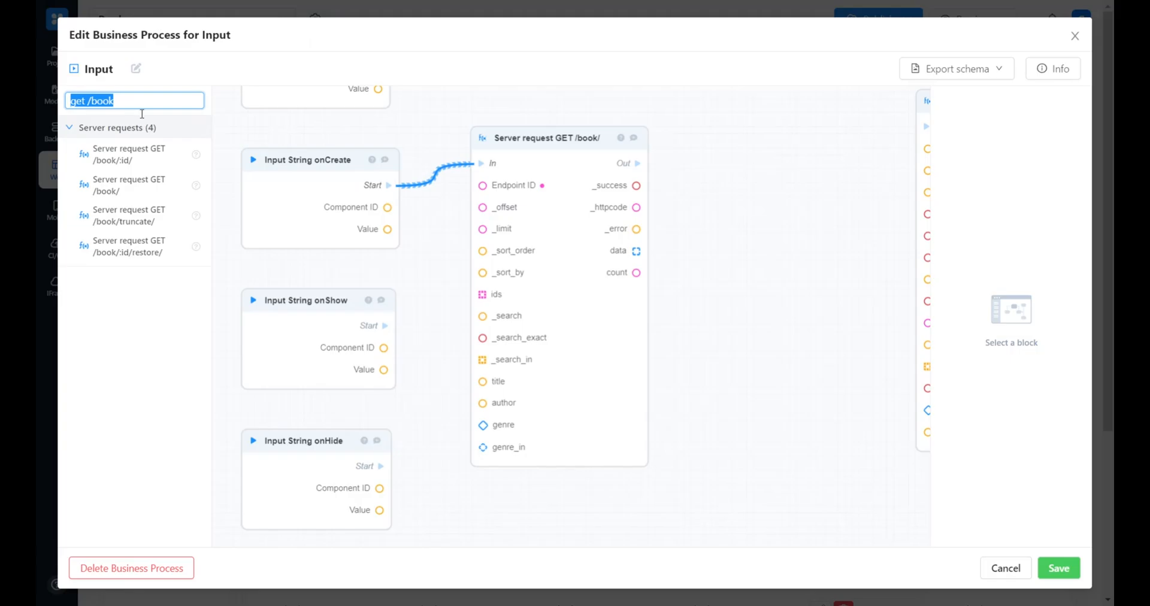
mouse_move(414, 197)
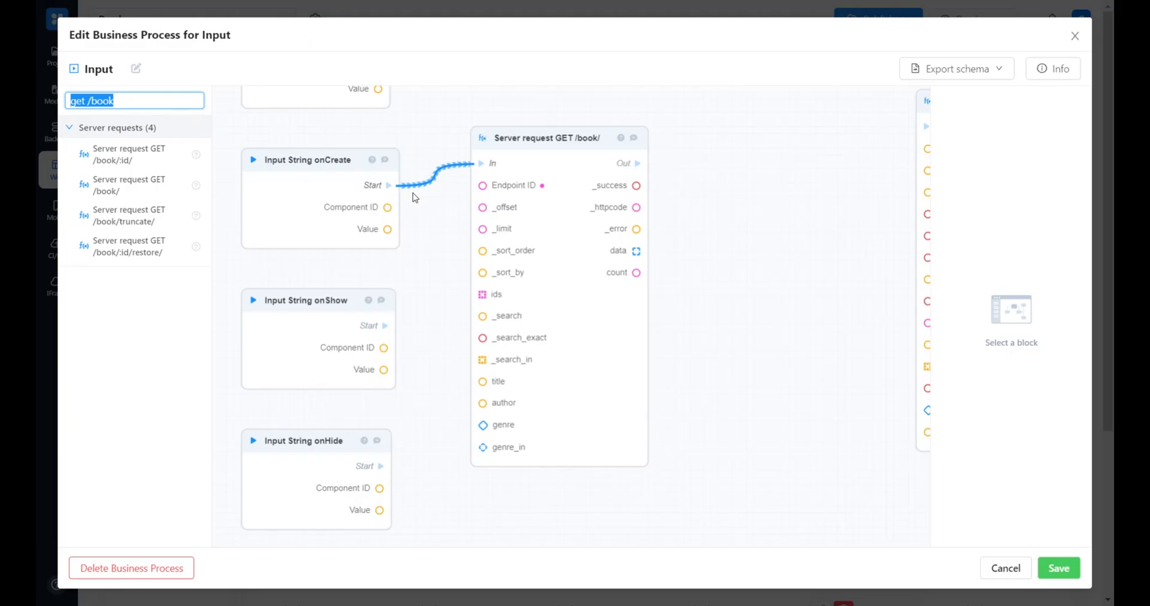
Step: Add a String Array variable feeding a Set Variable block that runs after GET /book/
text(string arra)
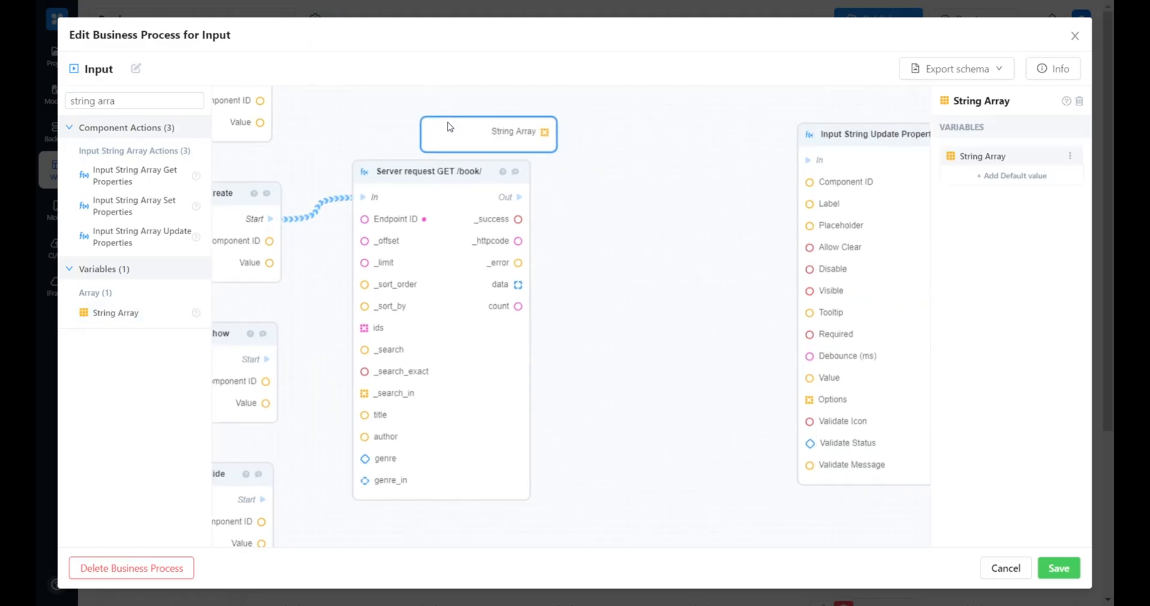
click(585, 226)
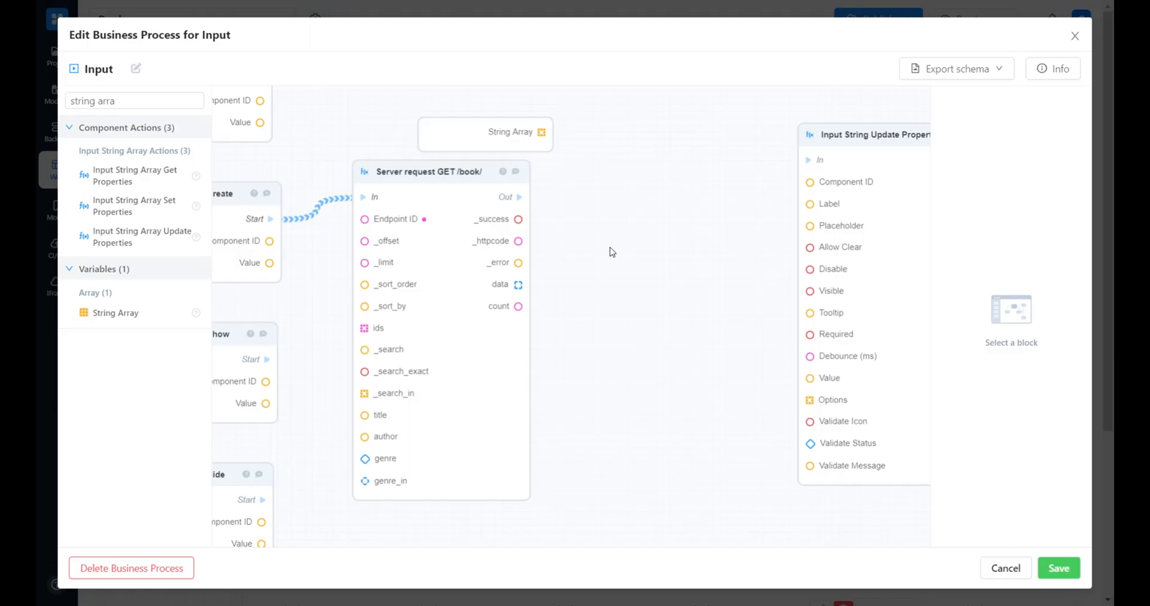
mouse_move(146, 127)
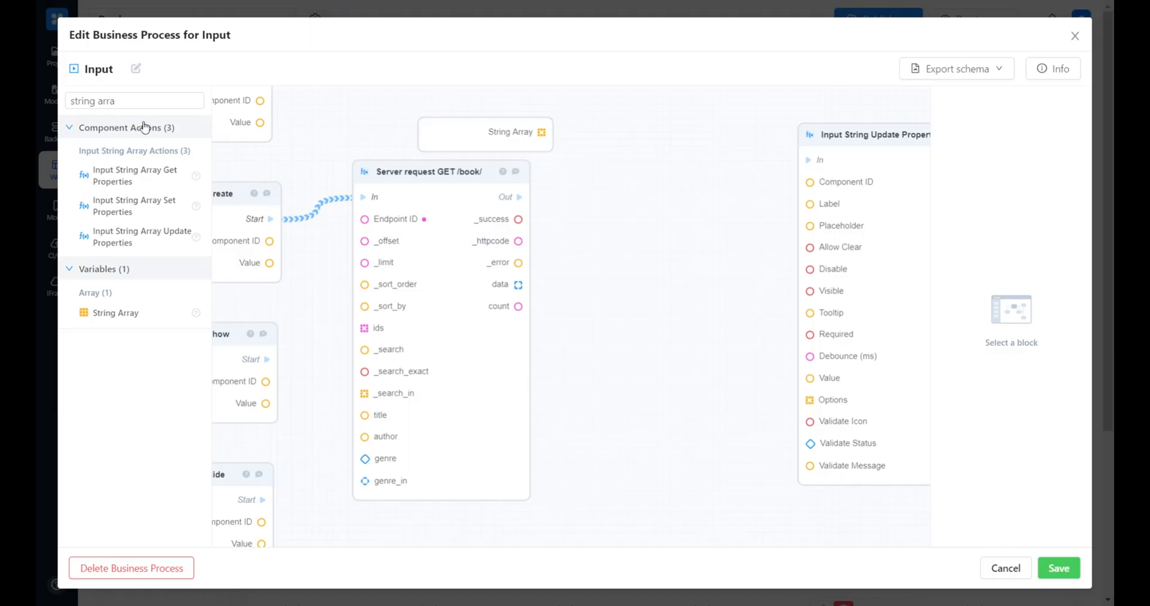
text(set var)
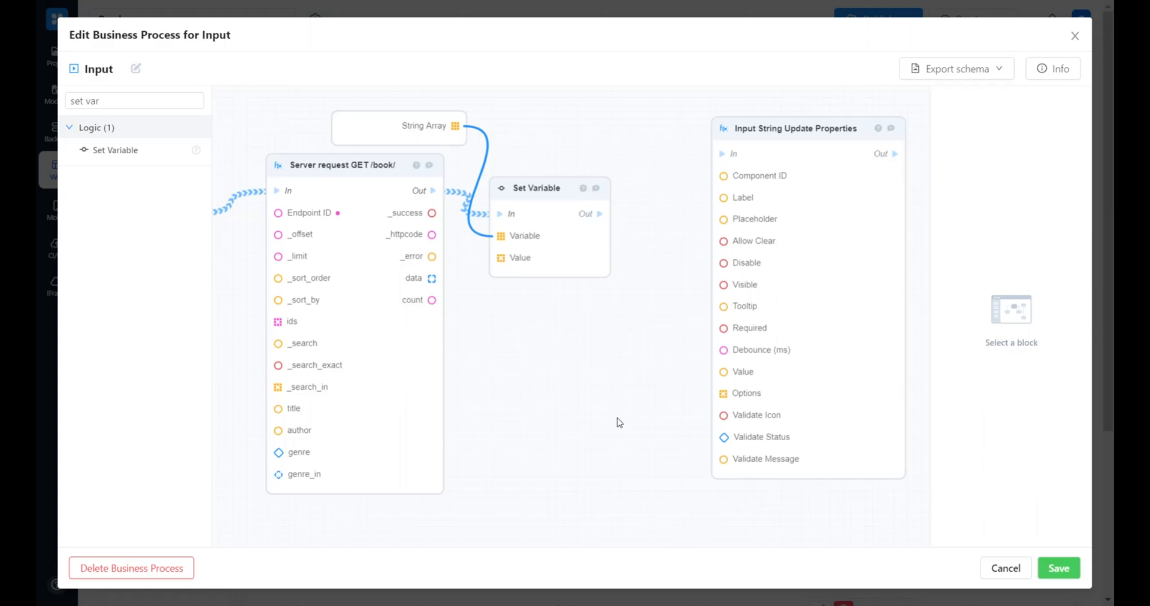
mouse_move(612, 413)
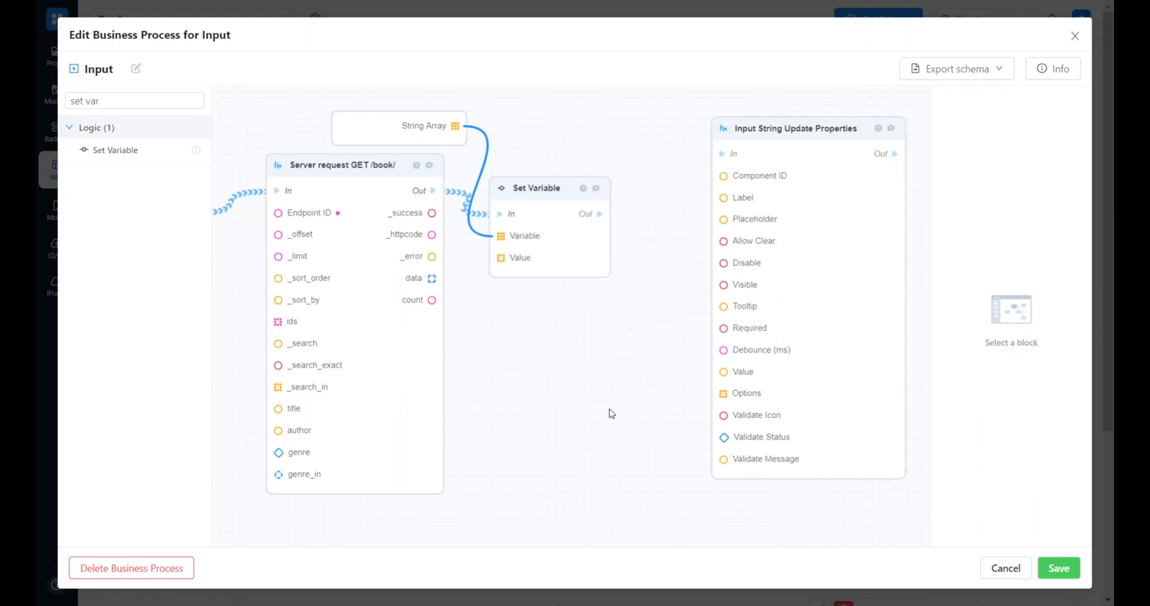
mouse_move(578, 397)
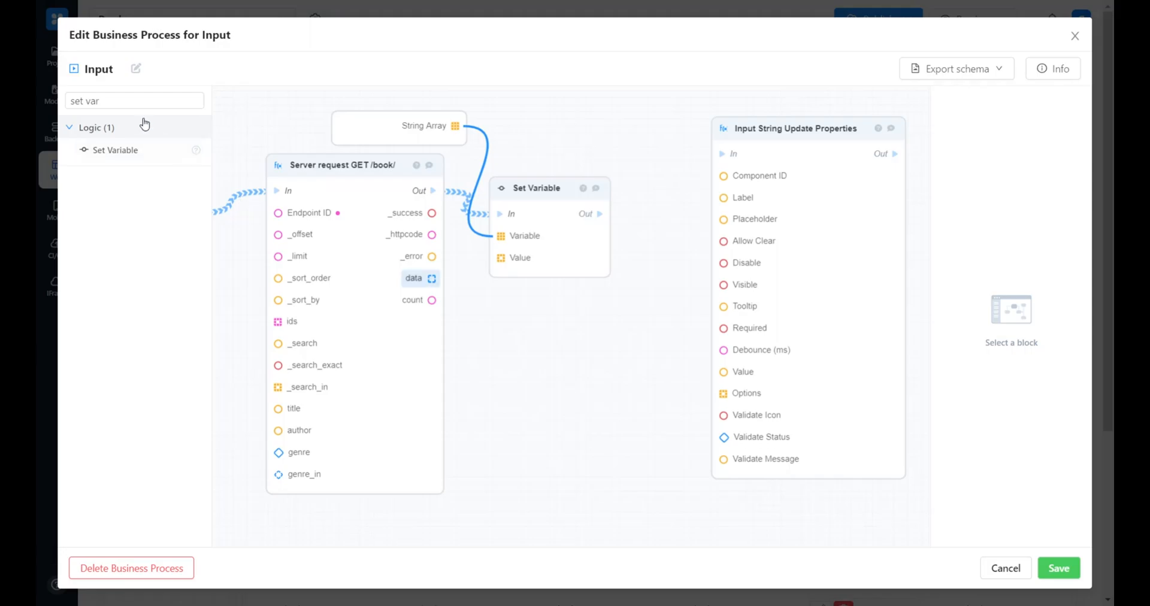
Step: Add a For each loop over the fetched books with Expand Book on each Item
text(for each loop)
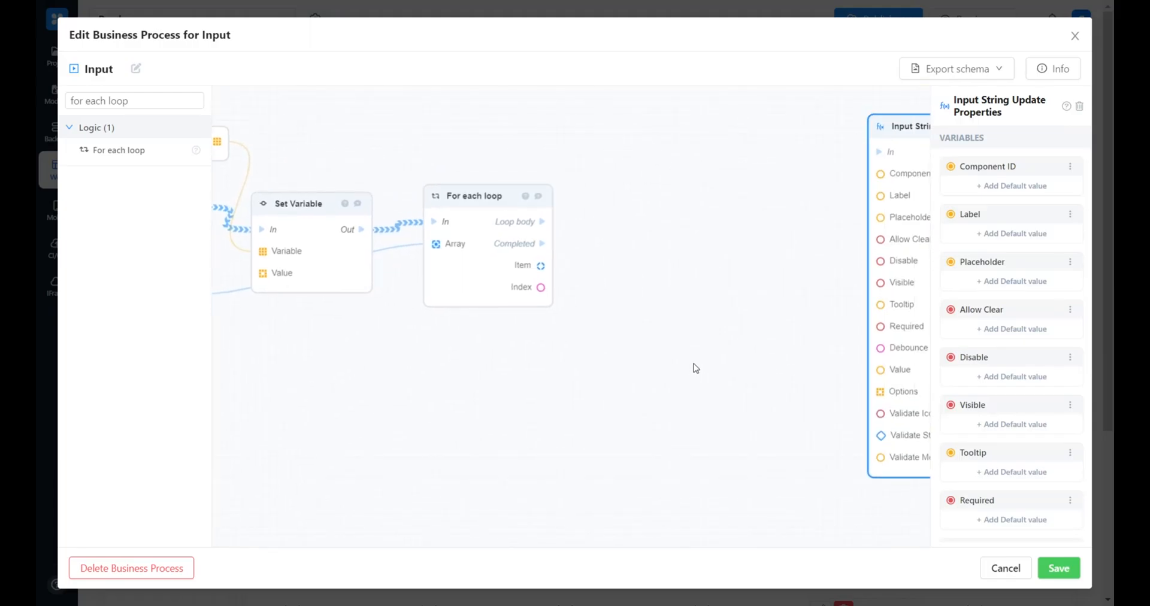
mouse_move(650, 396)
text(expand book)
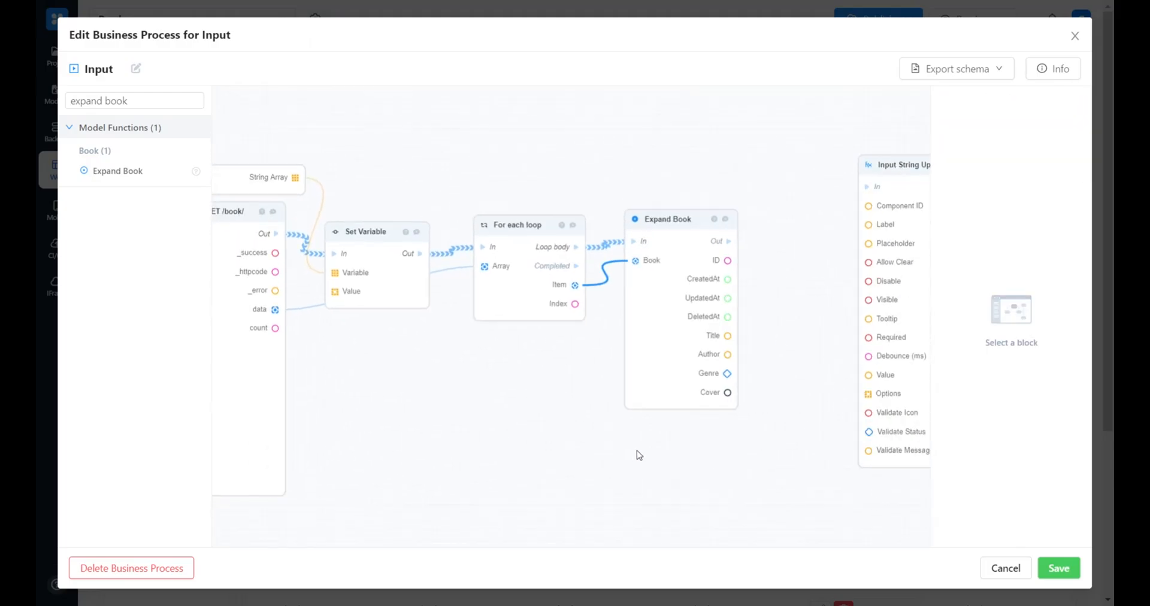
click(900, 165)
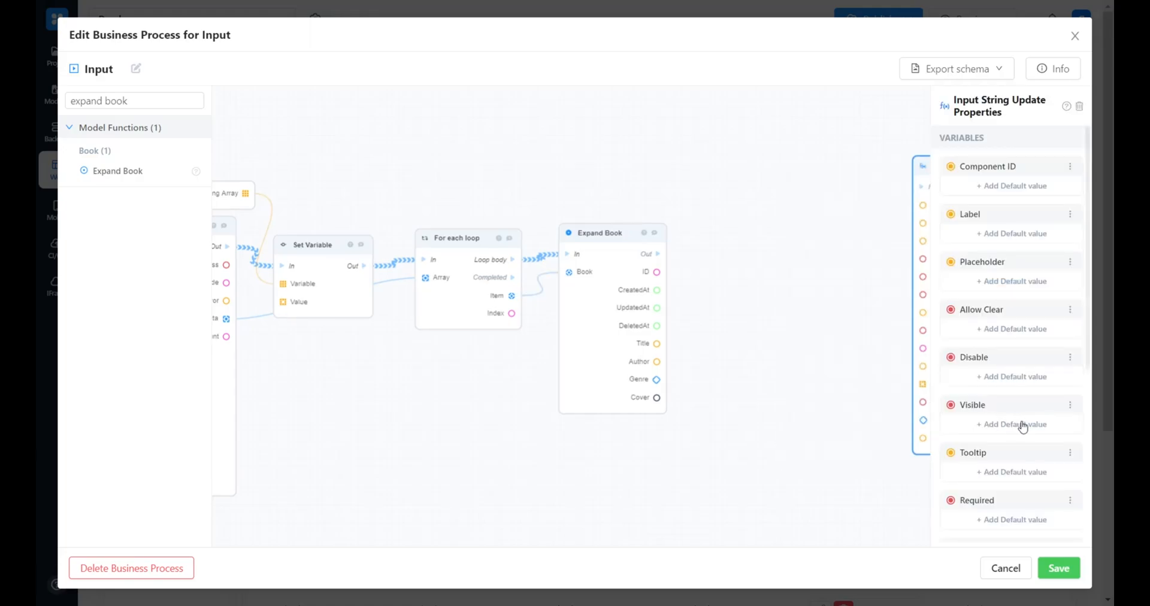
click(599, 233)
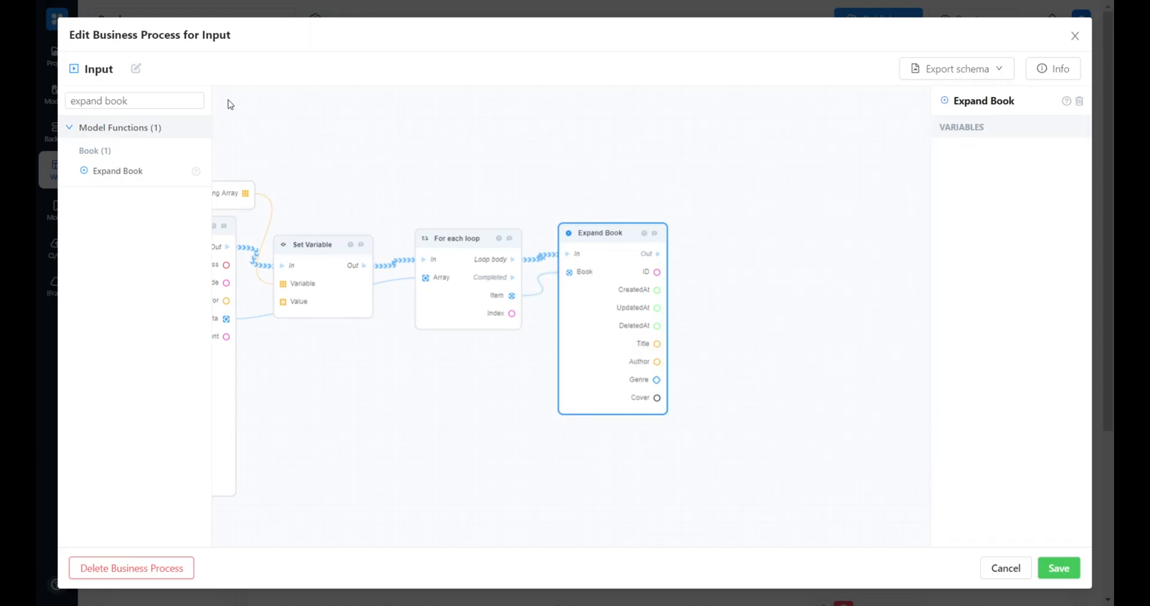
click(134, 100)
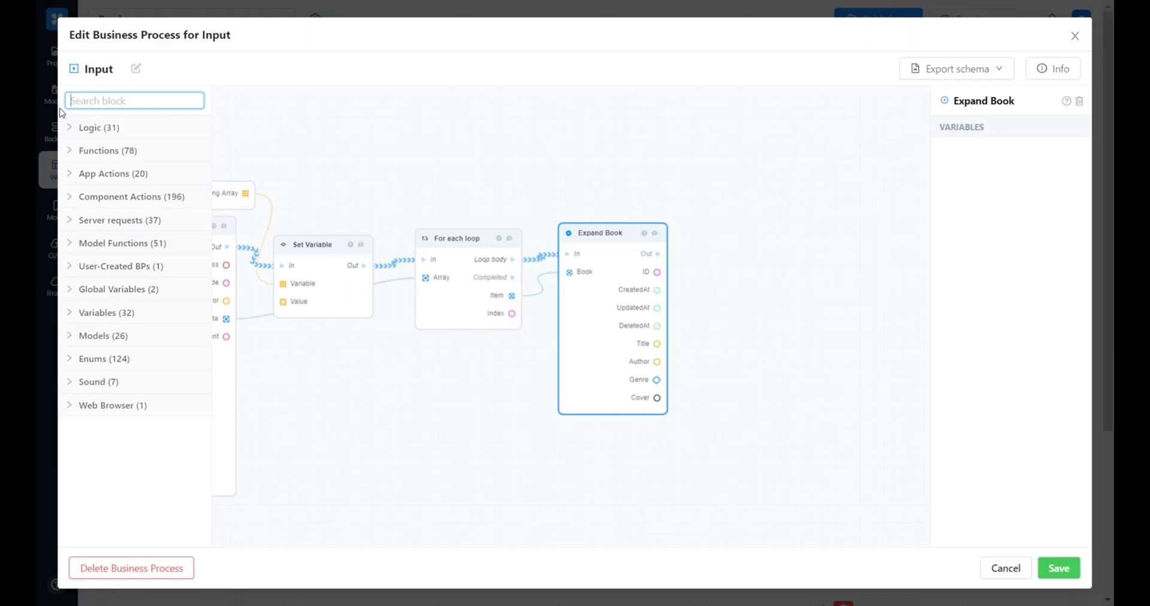
text(append ar)
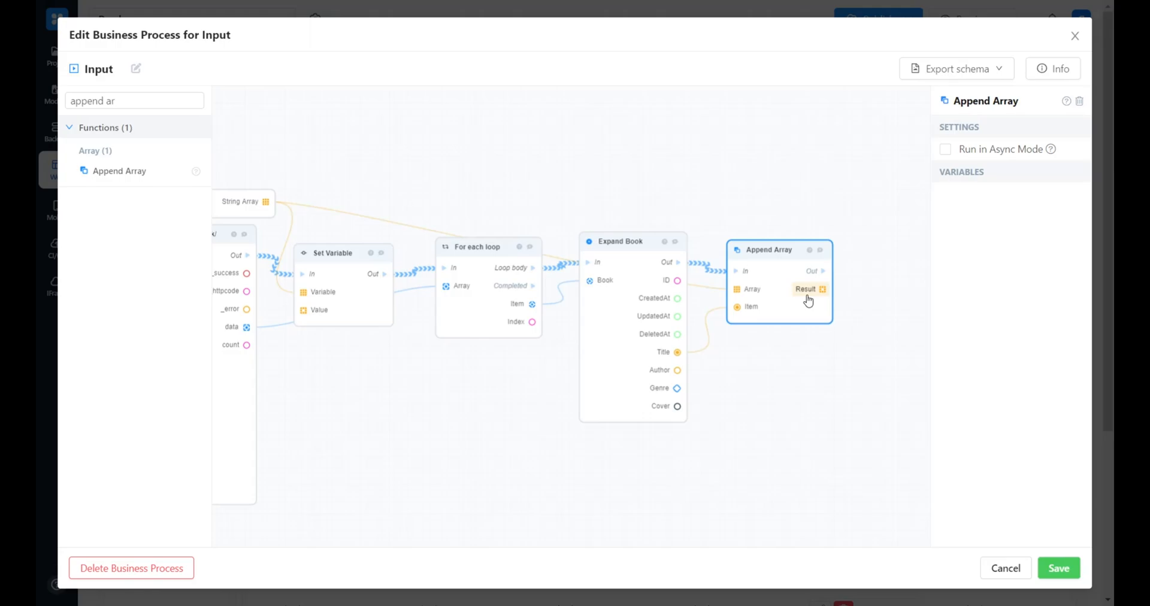
mouse_move(239, 214)
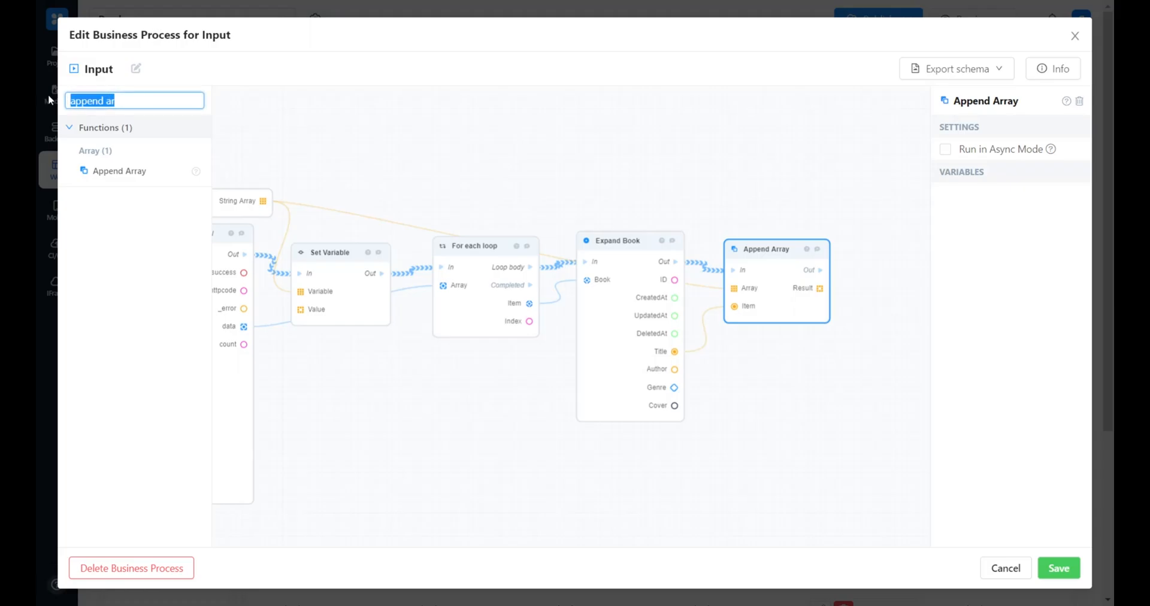
Step: Add a second Set Variable storing Append Array's Result into String Array
text(set vari)
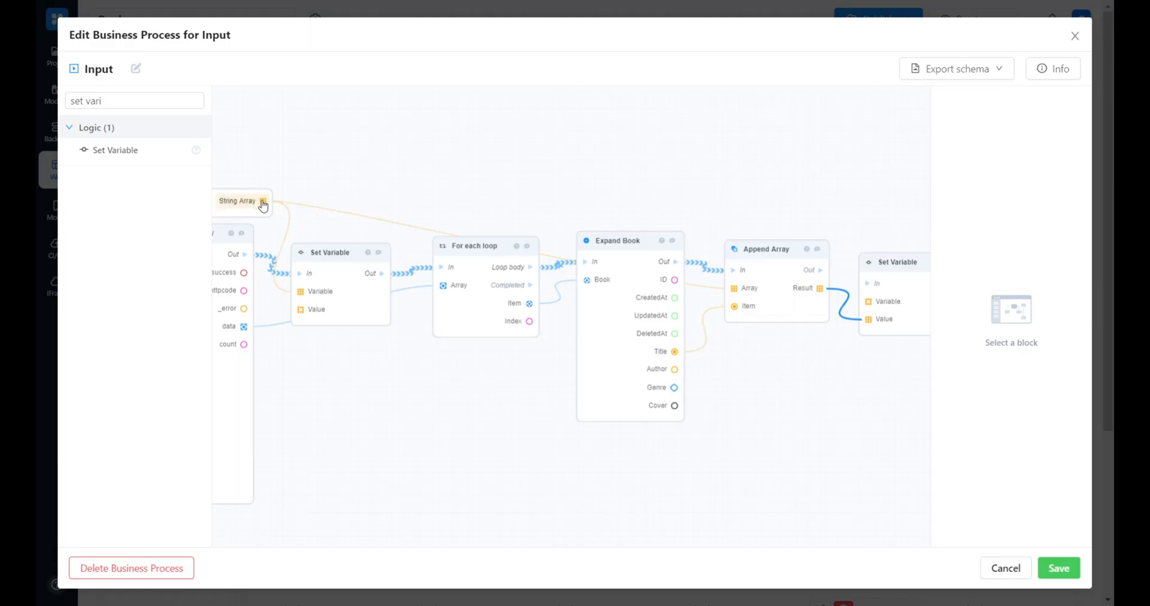
drag(263, 204, 873, 284)
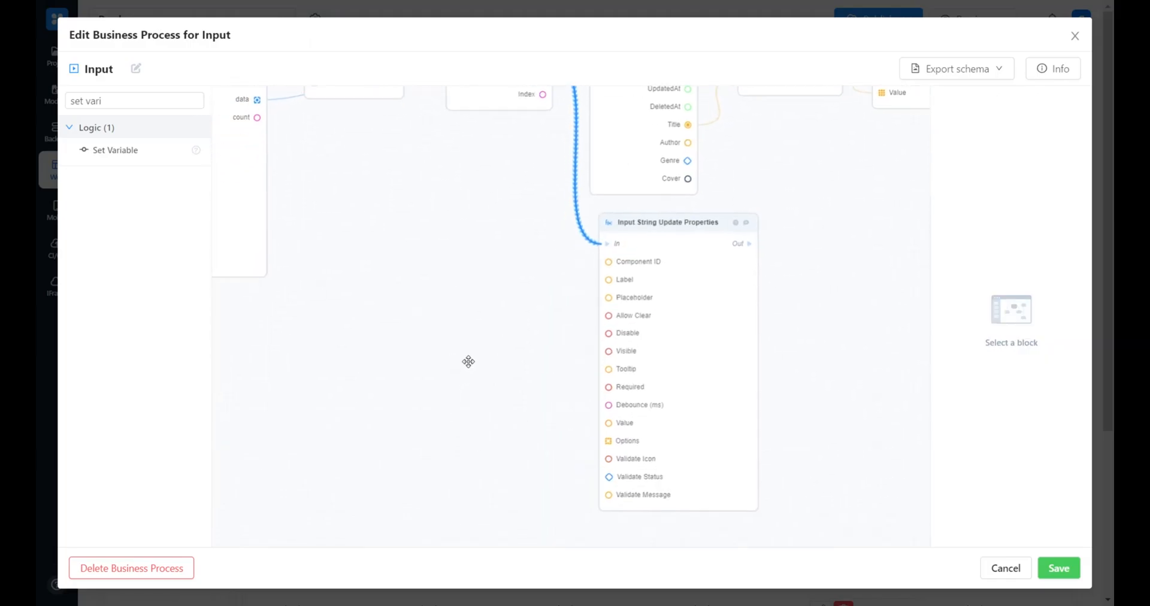
Step: Add Input String Update Properties with String Array as Options and Component ID string-1
click(674, 222)
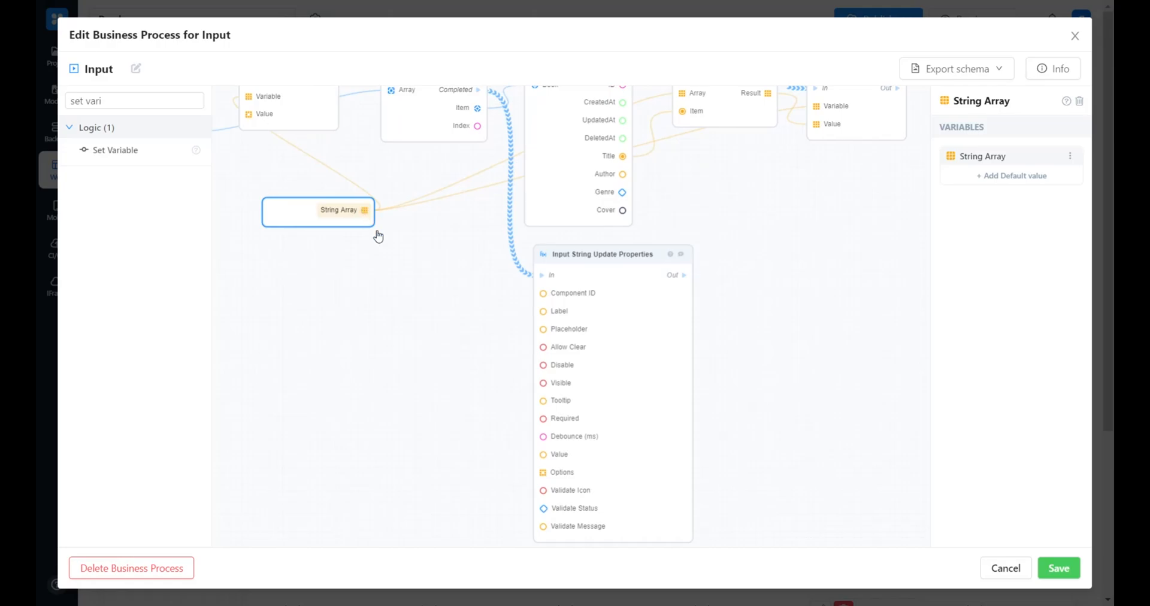
drag(365, 210, 543, 473)
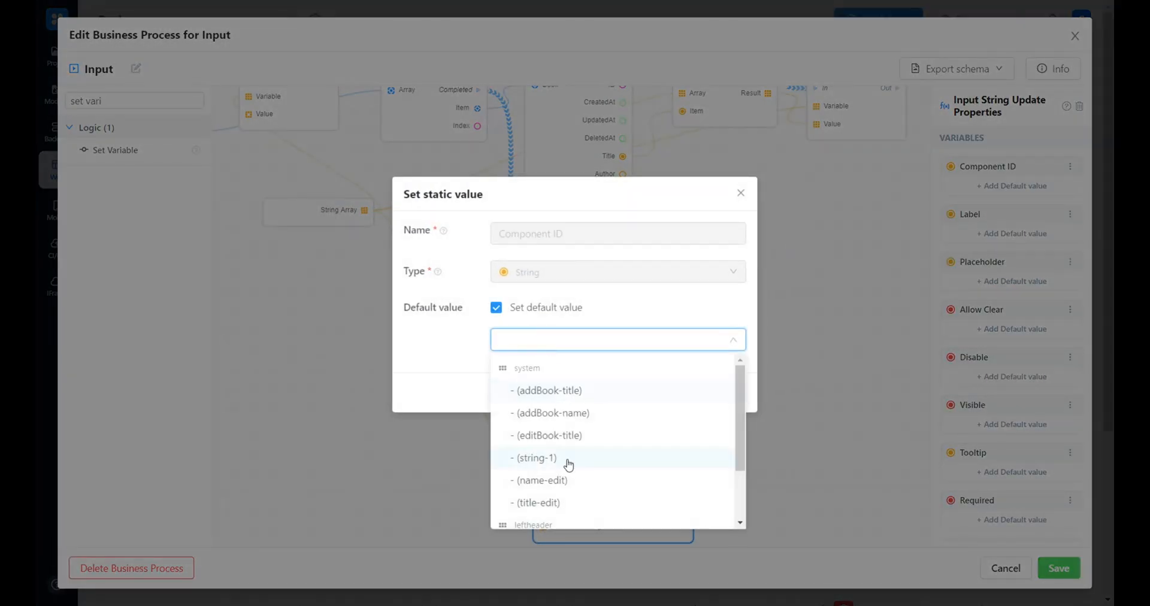
click(538, 457)
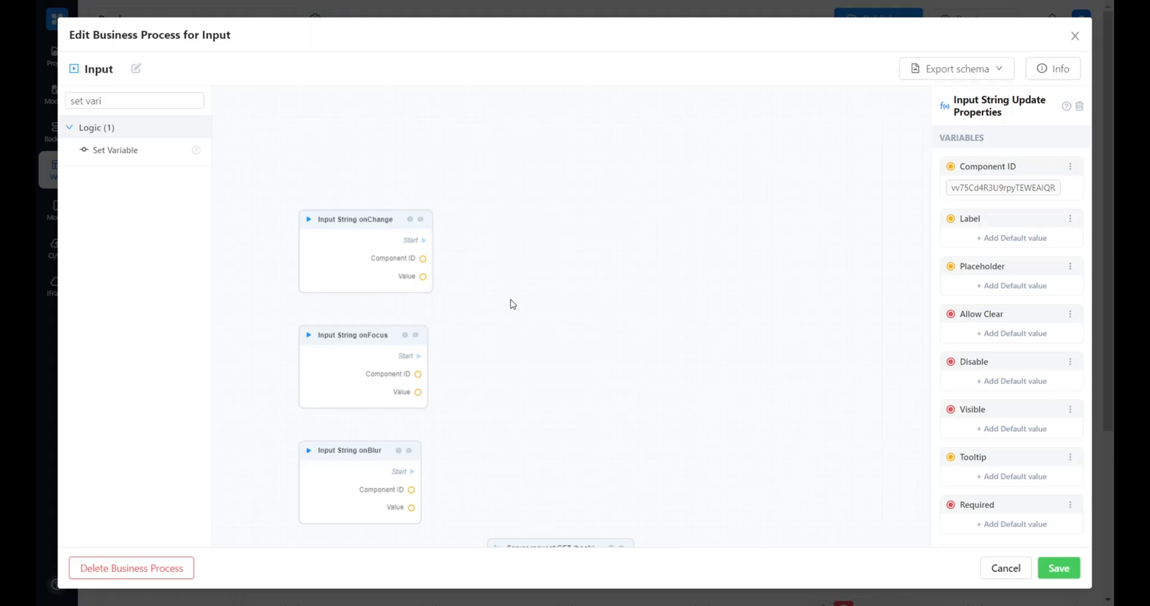
mouse_move(504, 307)
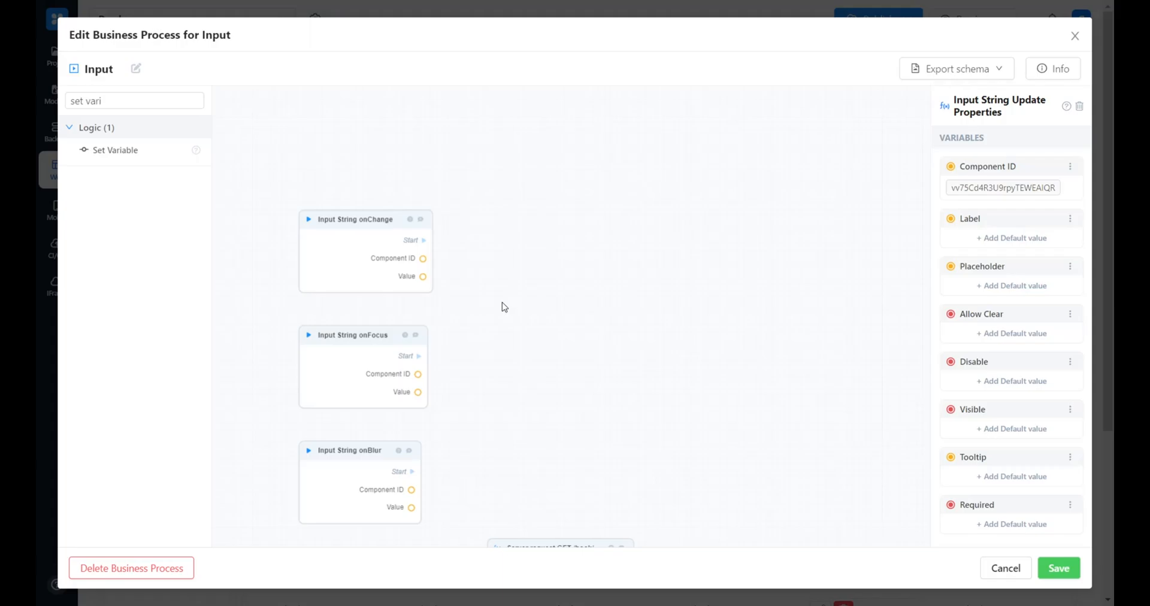
click(355, 219)
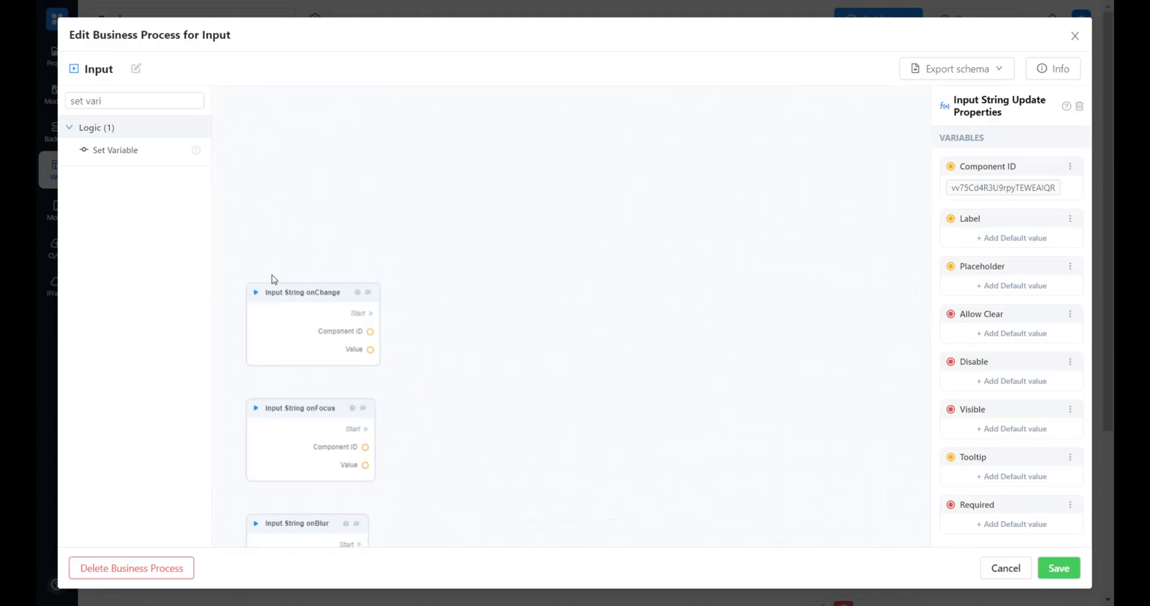
Step: Add Input String Get Properties after onChange, with Component ID defaulting to string-2
text(input string get)
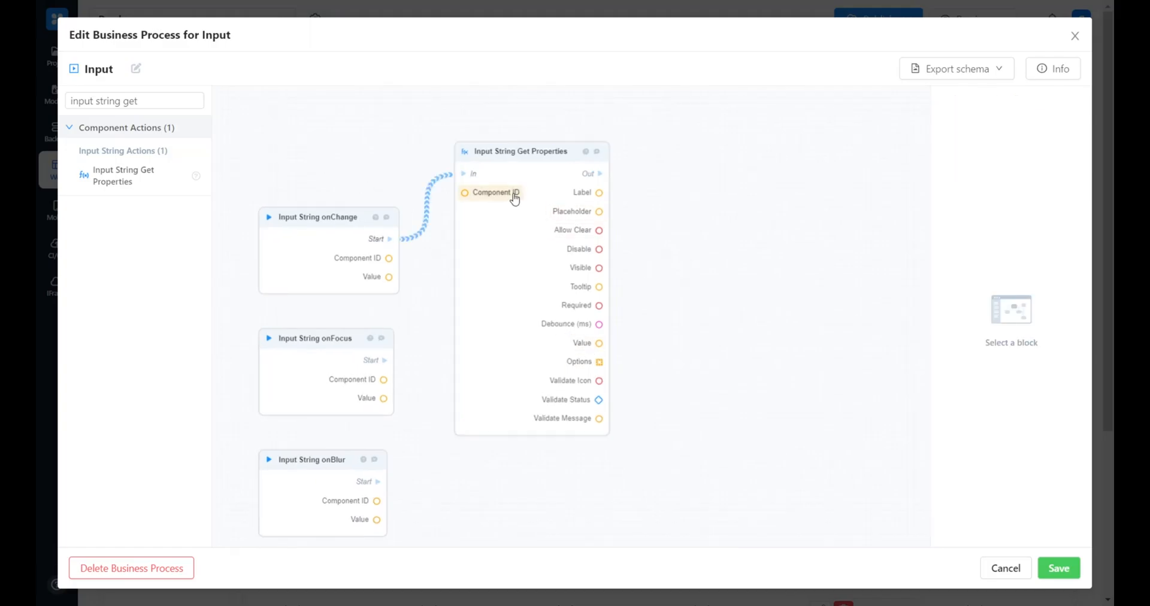
click(492, 192)
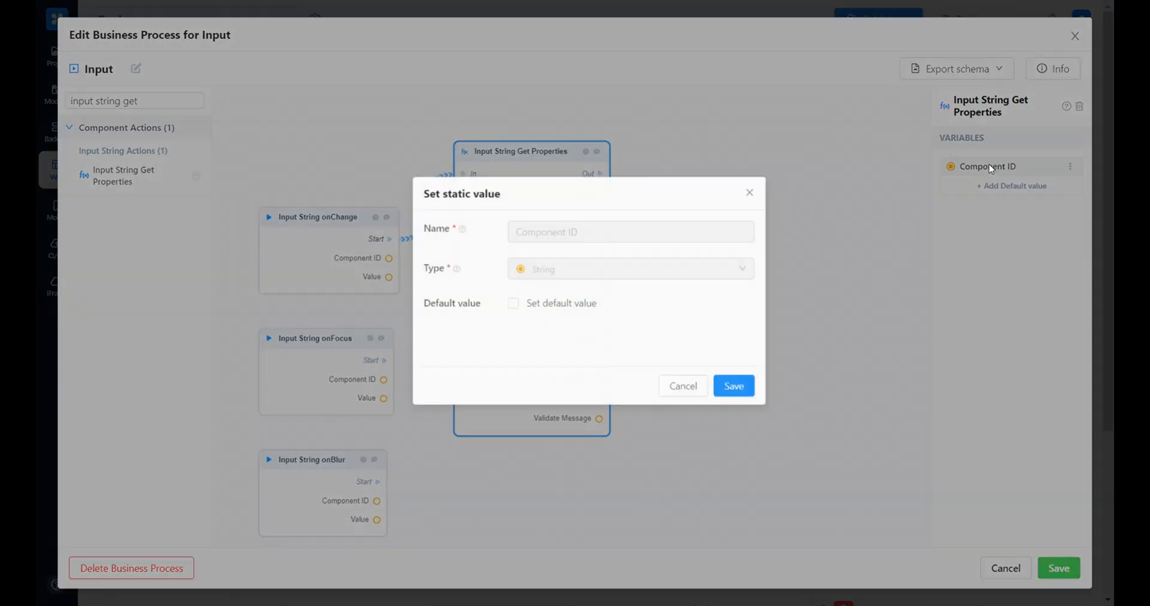
click(513, 303)
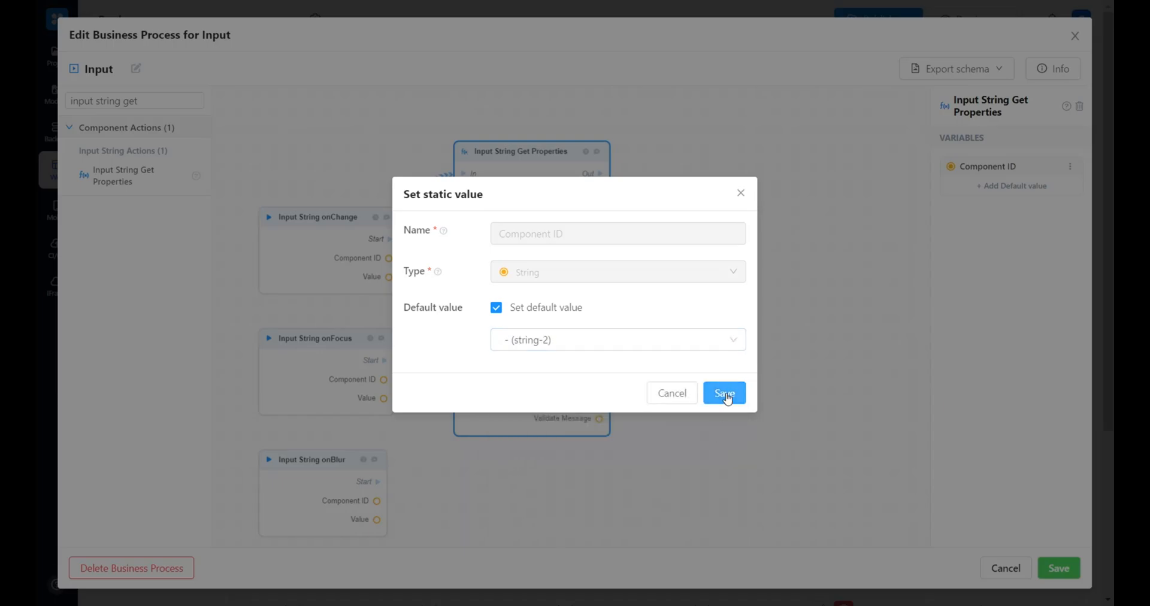
click(724, 393)
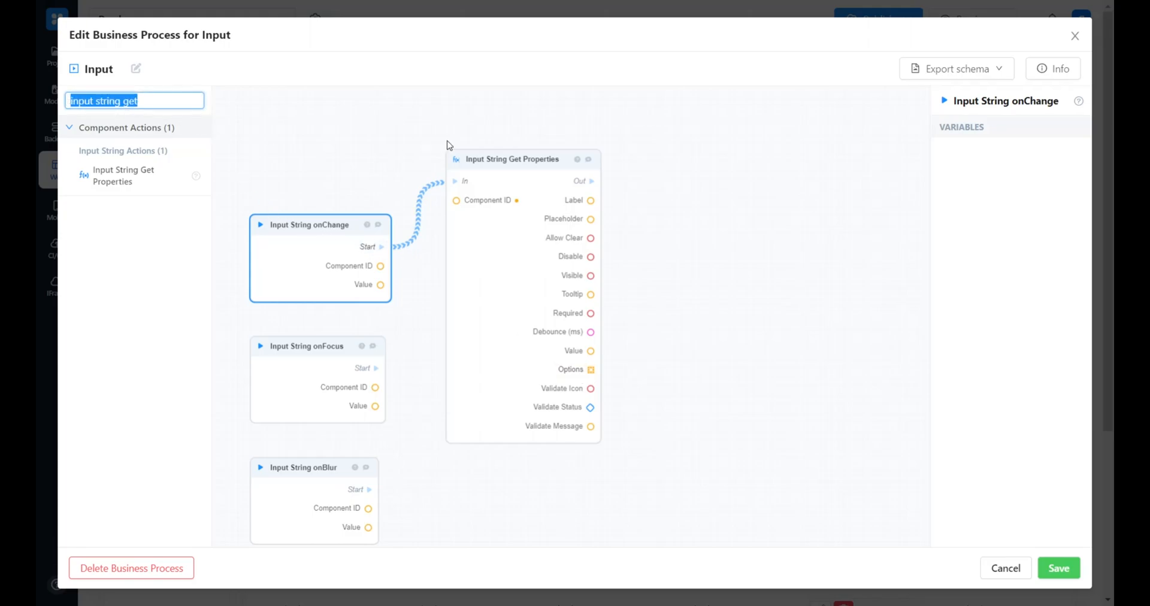
Step: Add an In Array check on the input's Options and Value, feeding an If-Else condition
click(134, 100)
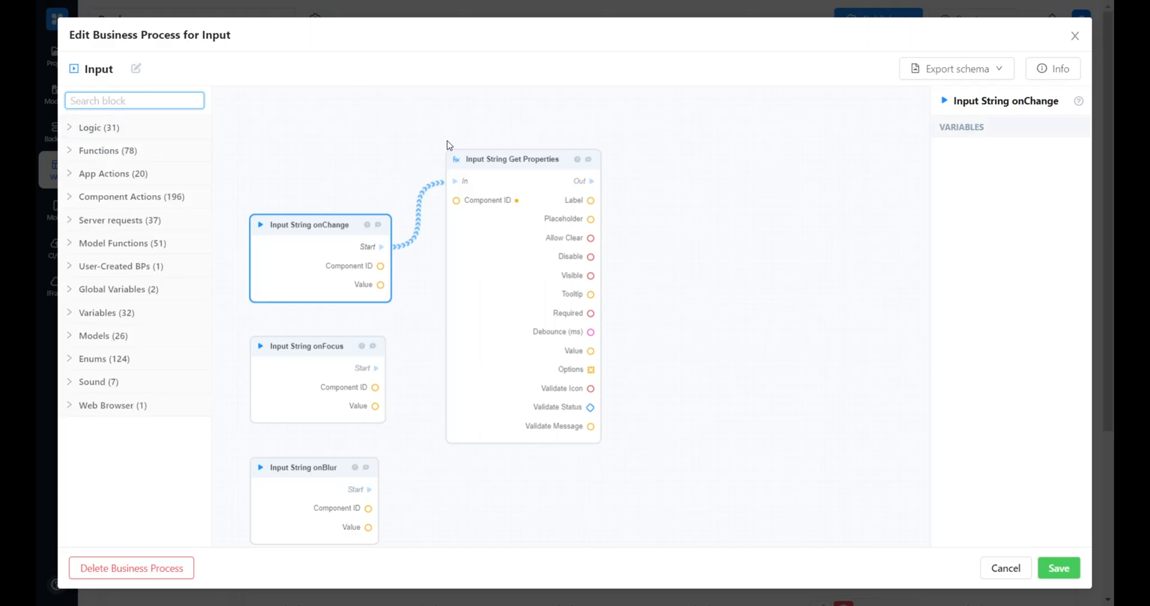
text(in array)
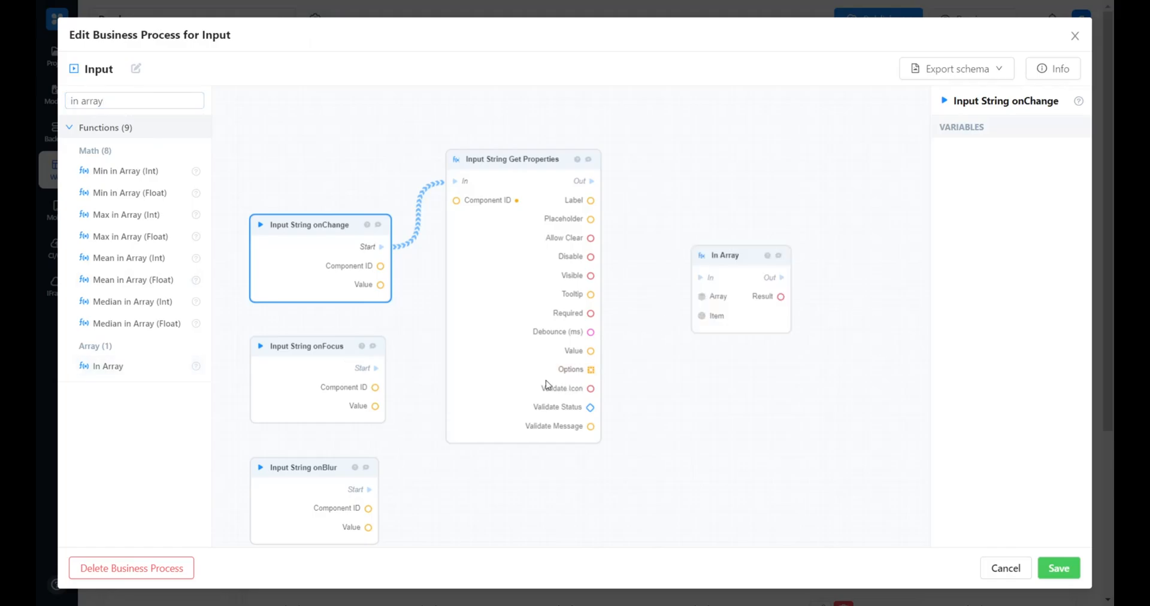
drag(379, 285, 702, 316)
text(if)
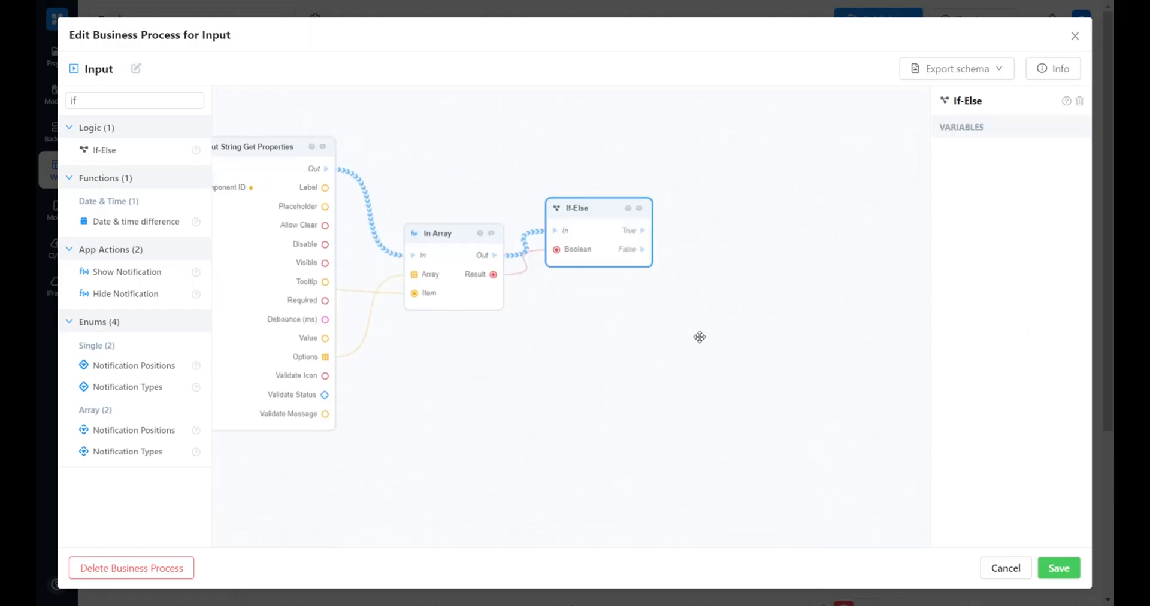
click(134, 100)
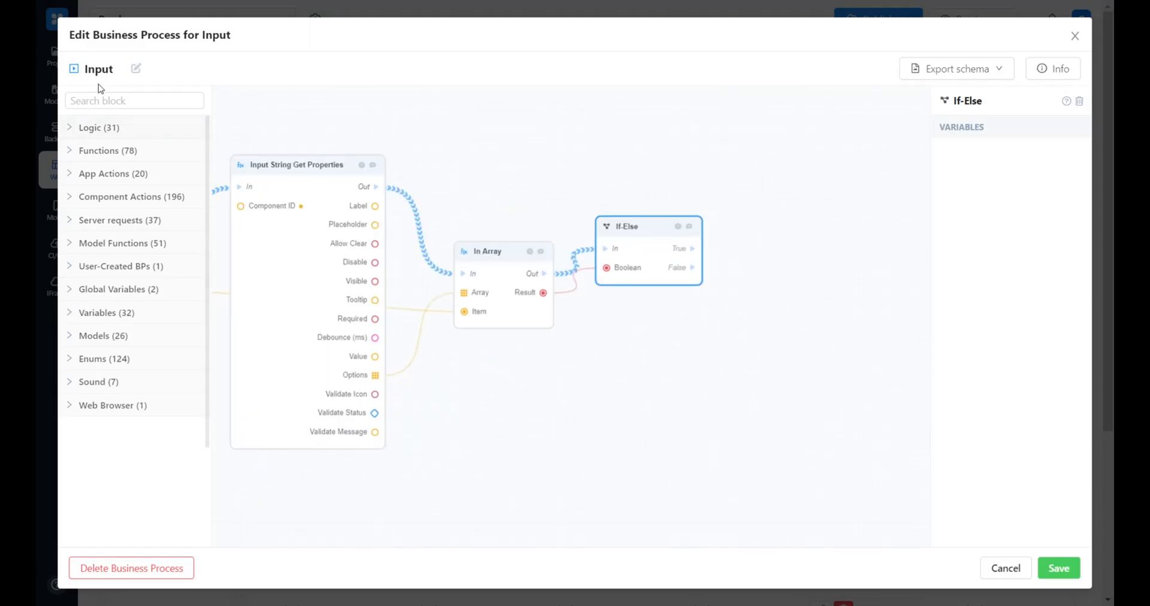
click(134, 101)
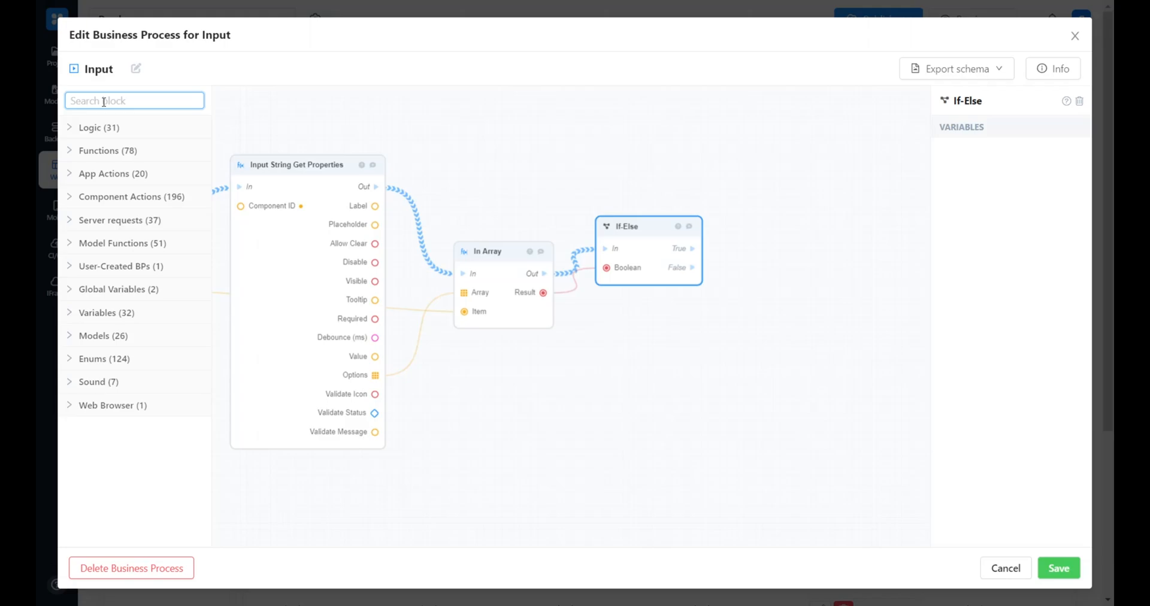
Step: Add a GET /book/ request on the True branch, plus a Table Update Data defaulting to Books
text(get /book)
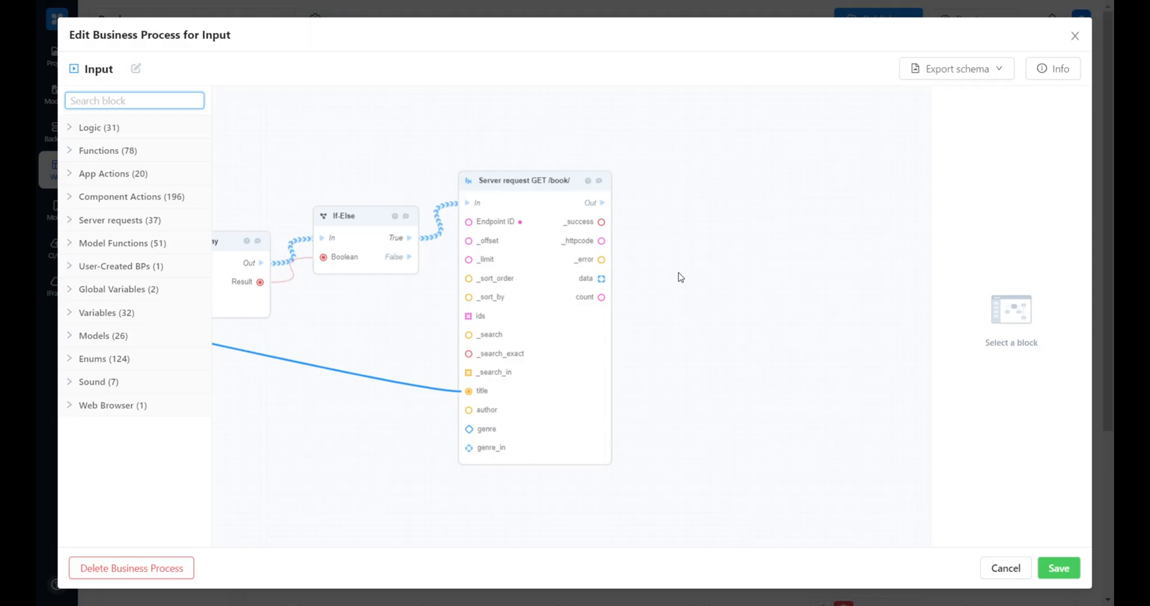
text(table update)
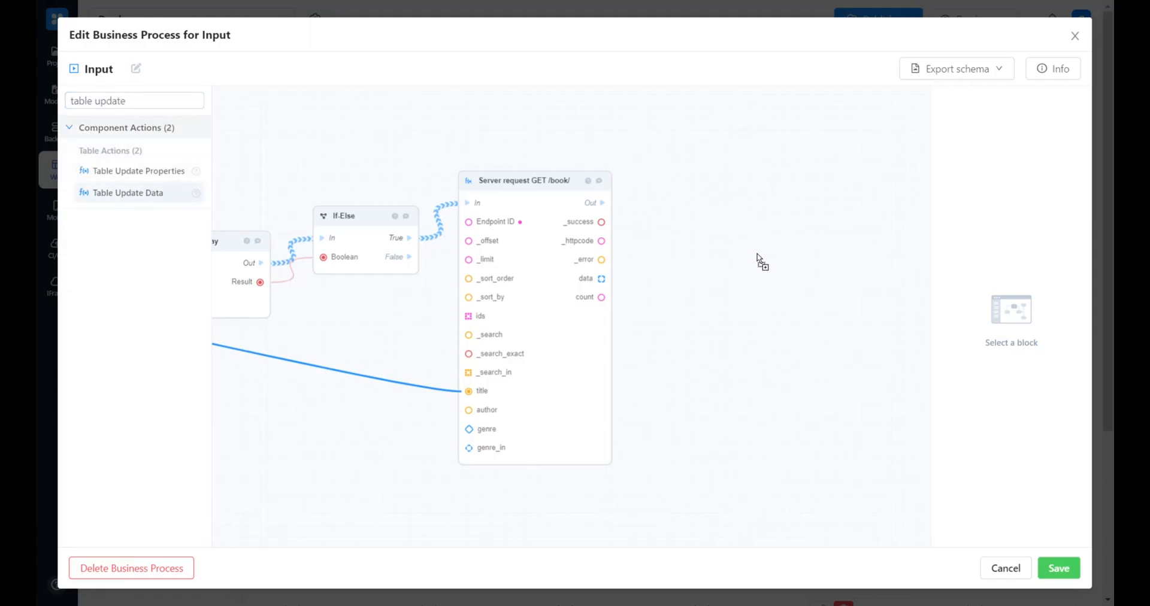
click(127, 192)
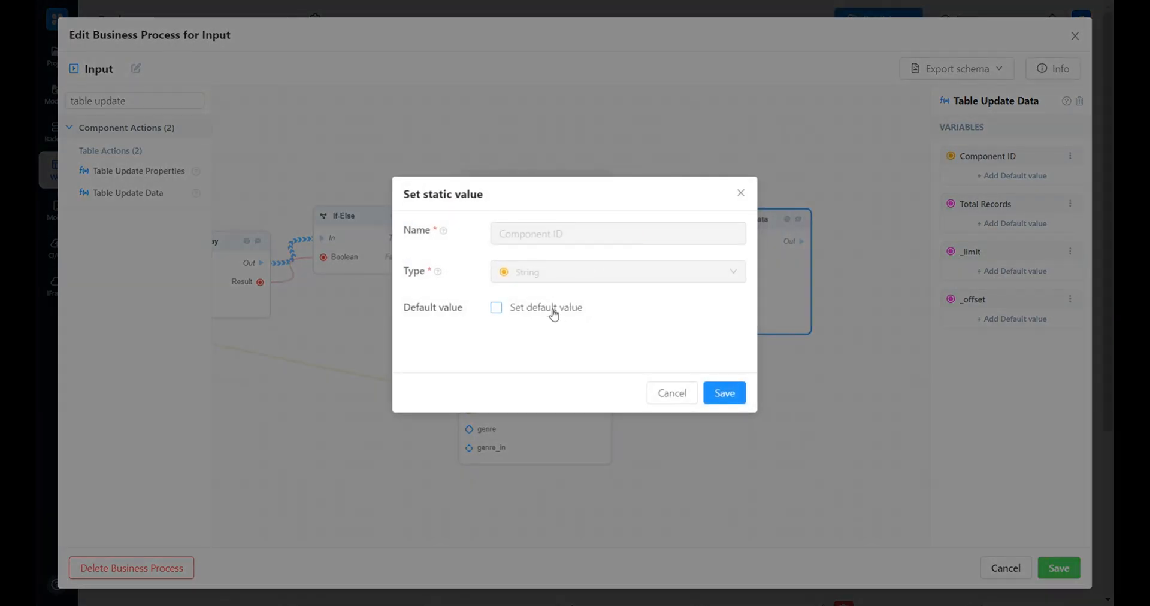
click(495, 308)
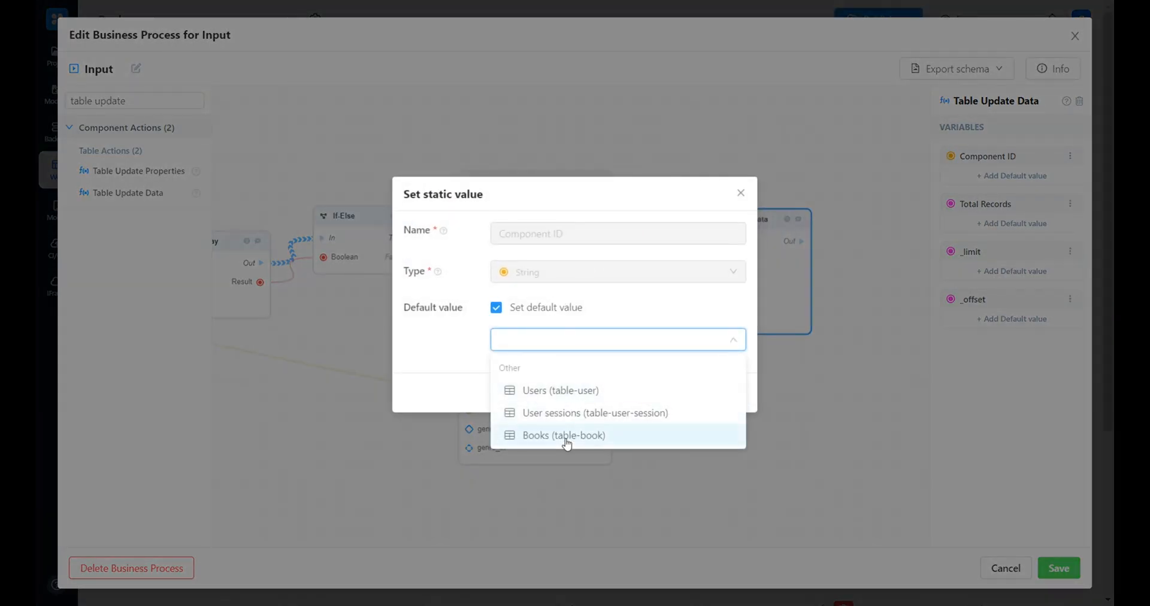
click(564, 436)
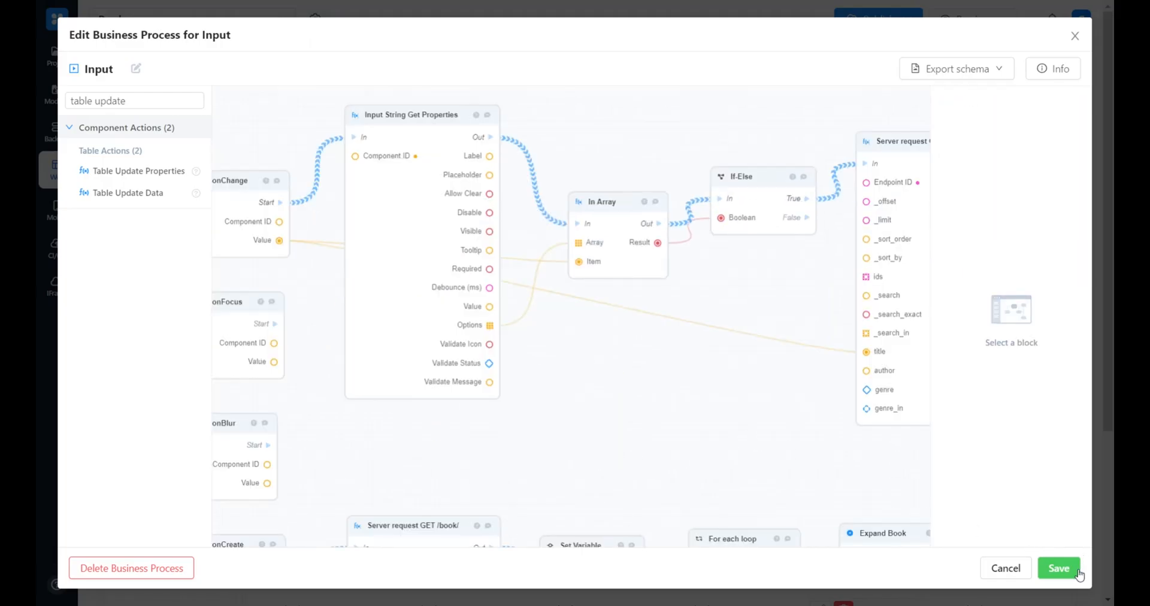
Step: Save the business process and input settings, then preview the Admin Panel app
click(1058, 569)
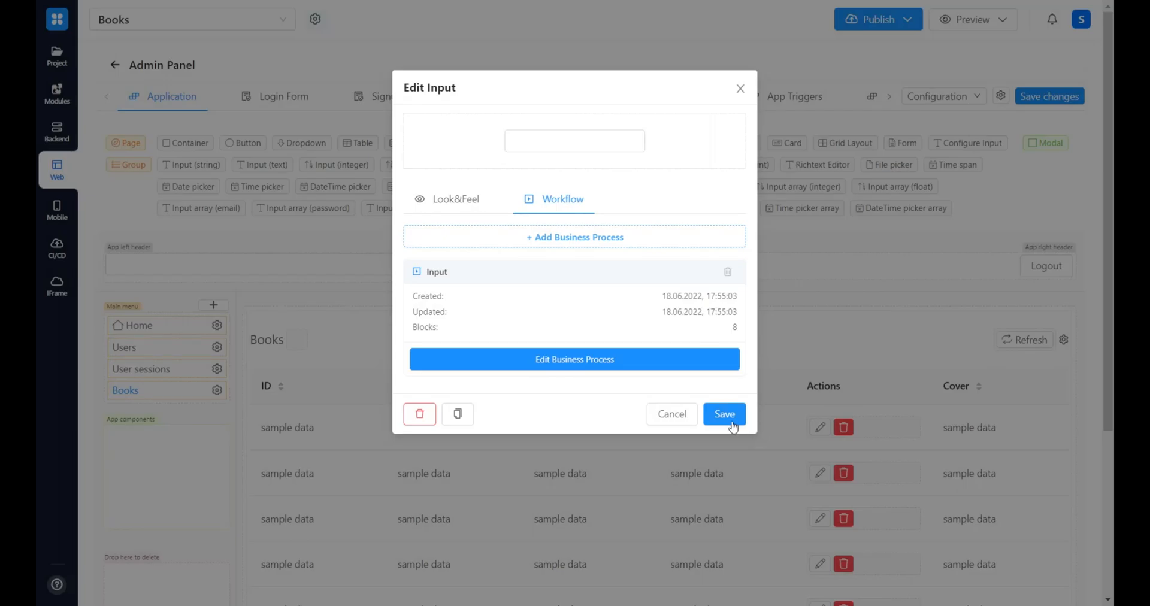
click(724, 414)
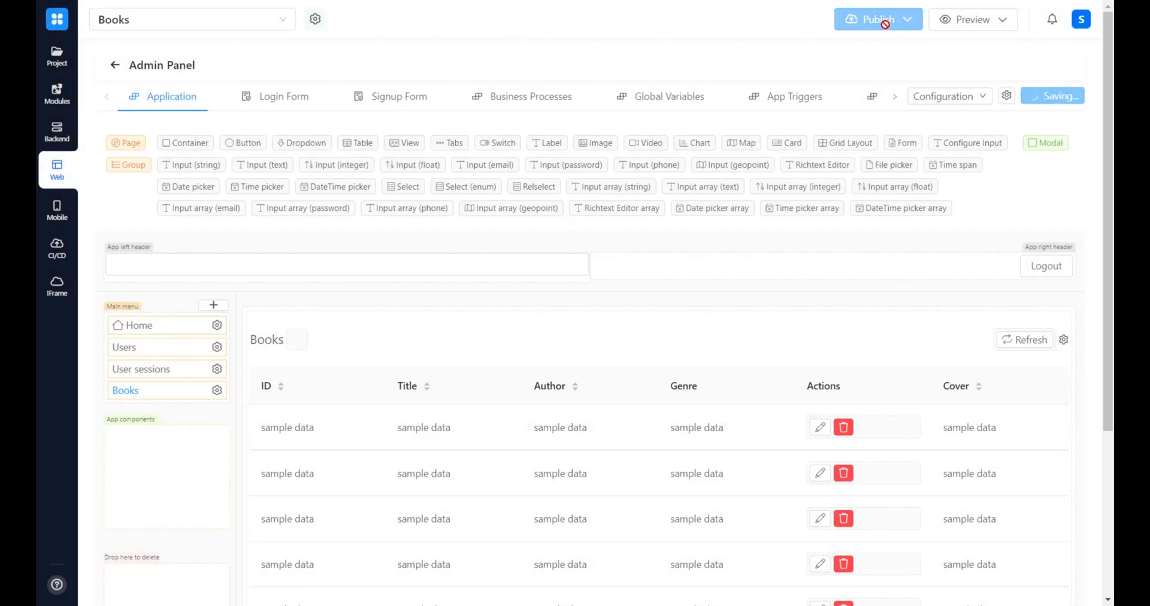
click(903, 19)
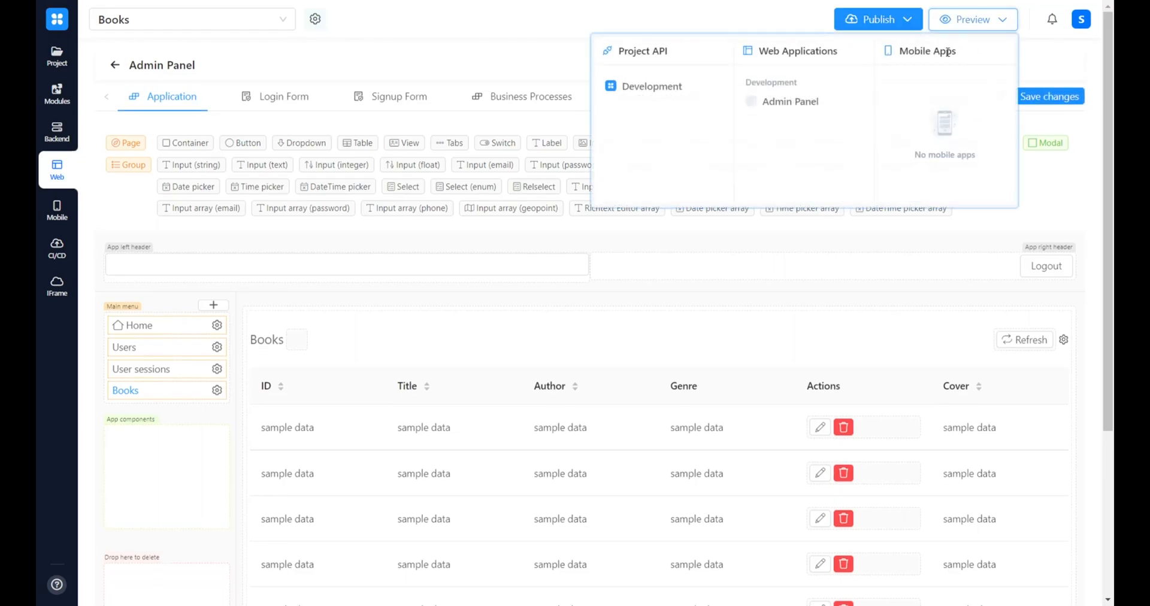
click(967, 20)
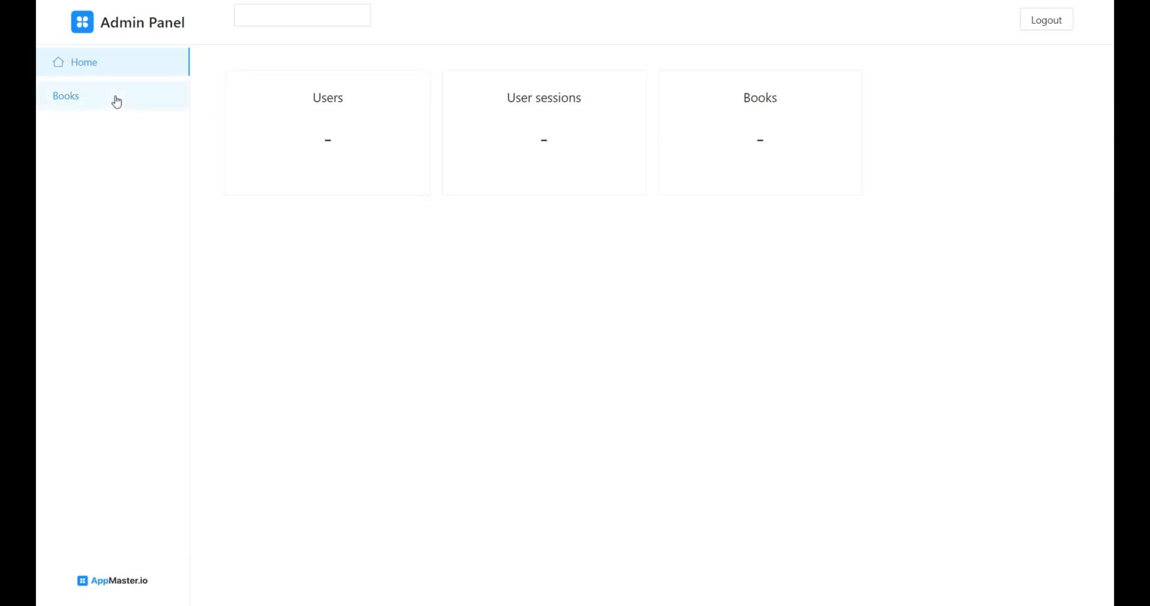
Step: On the previewed Books page, search 'a' and pick Alice's Adventures in Wonderland
click(66, 96)
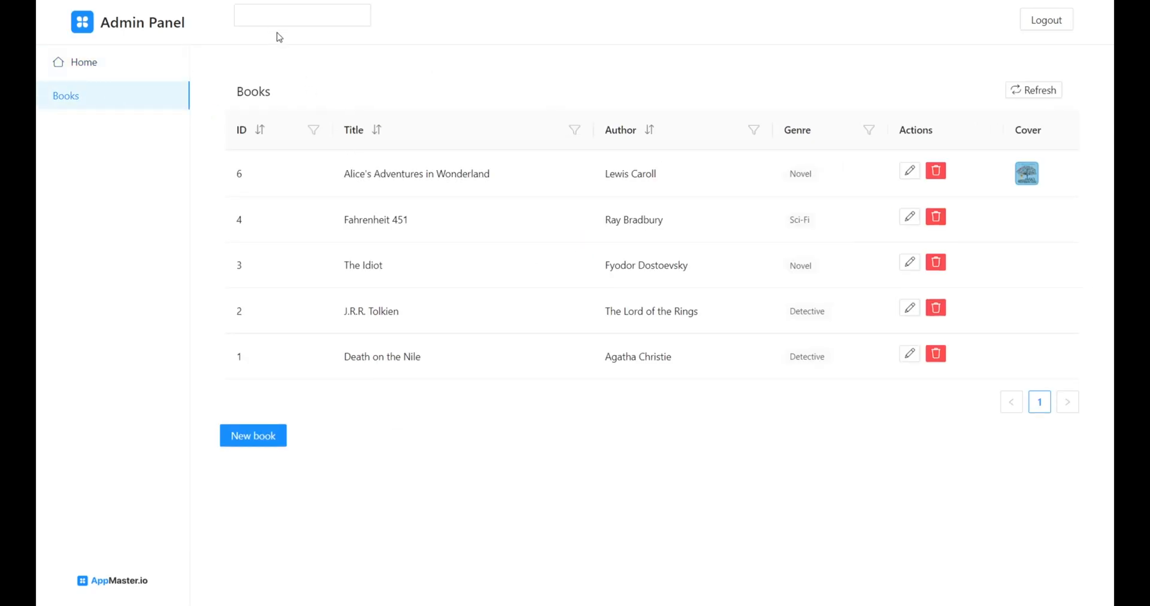
click(302, 16)
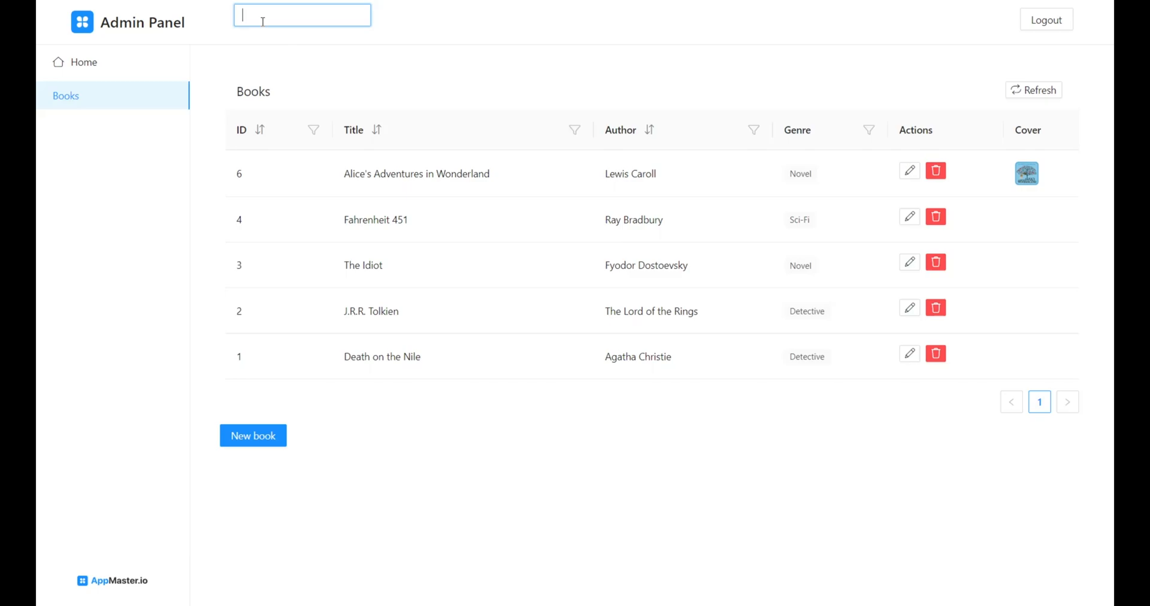
text(a)
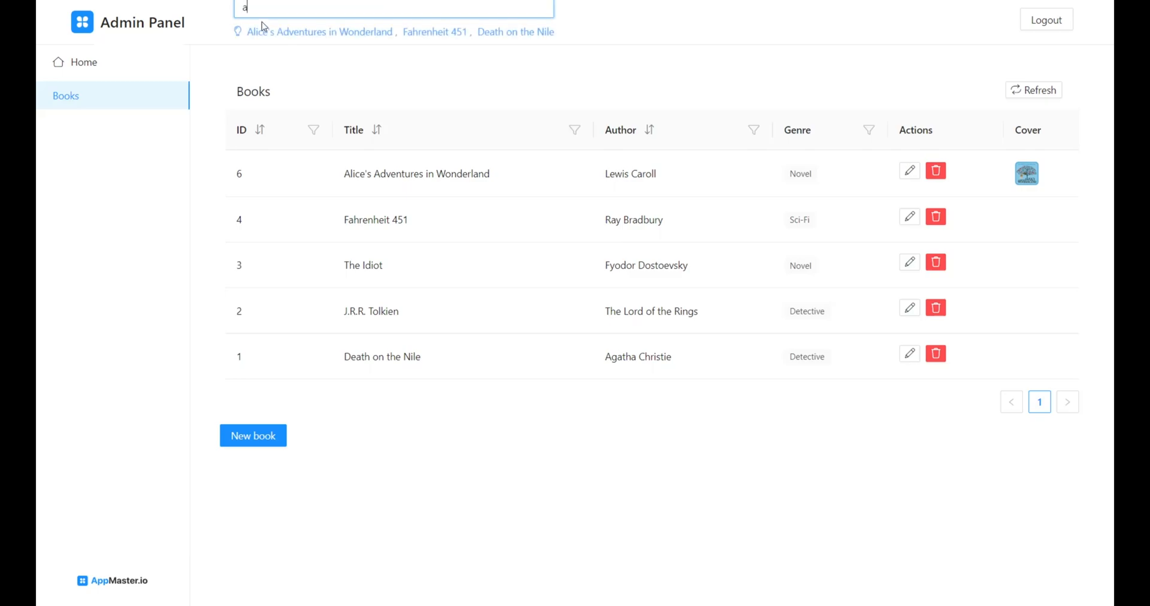
mouse_move(227, 51)
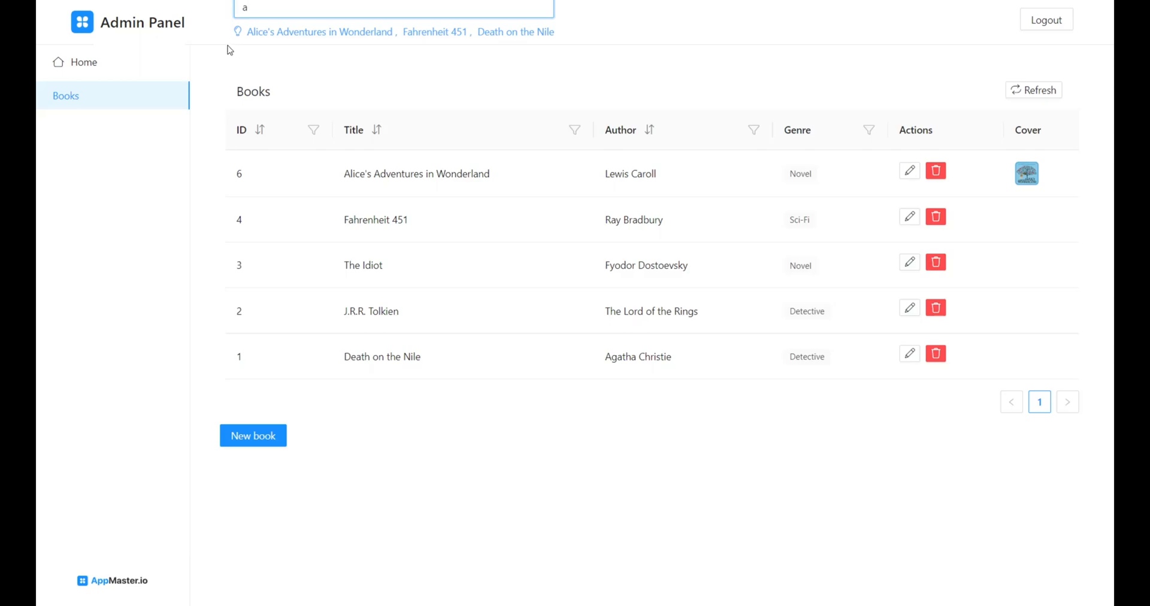
mouse_move(267, 38)
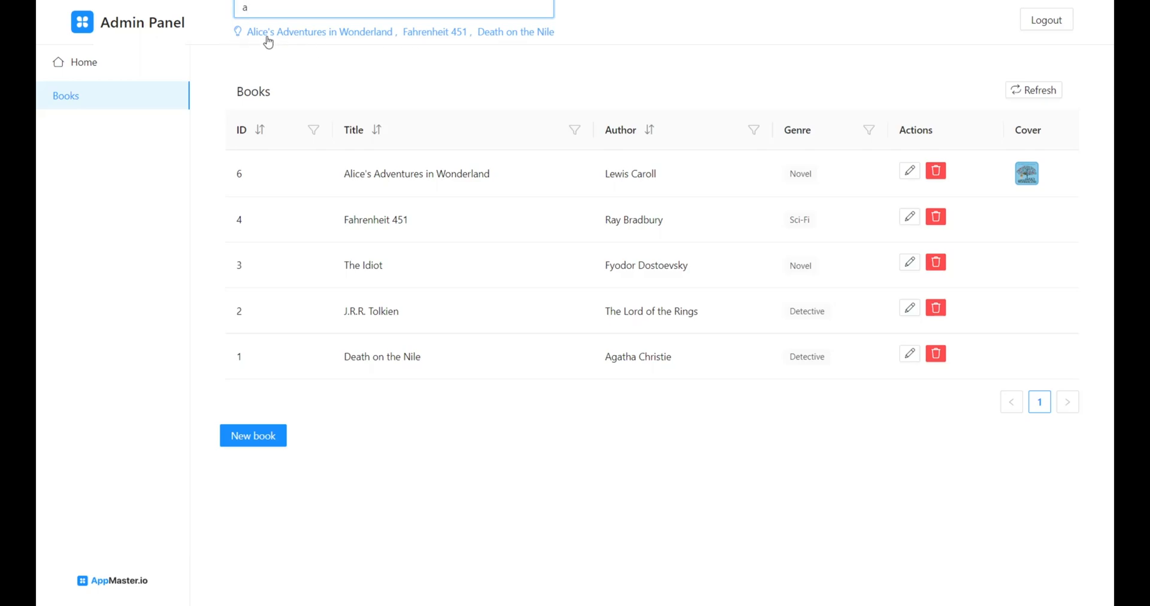
mouse_move(232, 63)
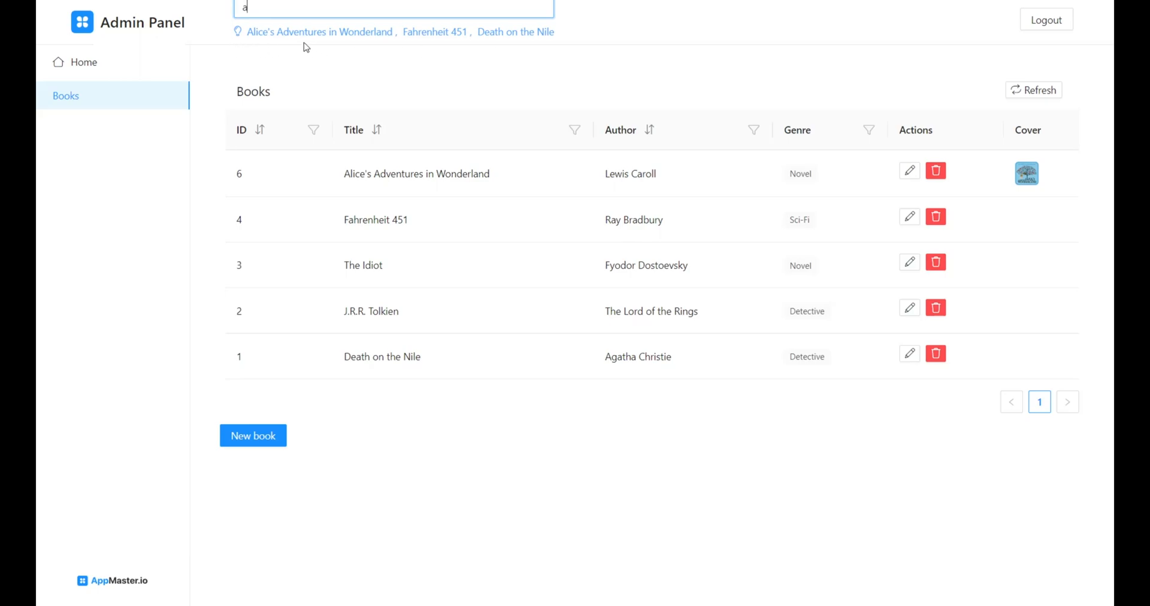
mouse_move(299, 37)
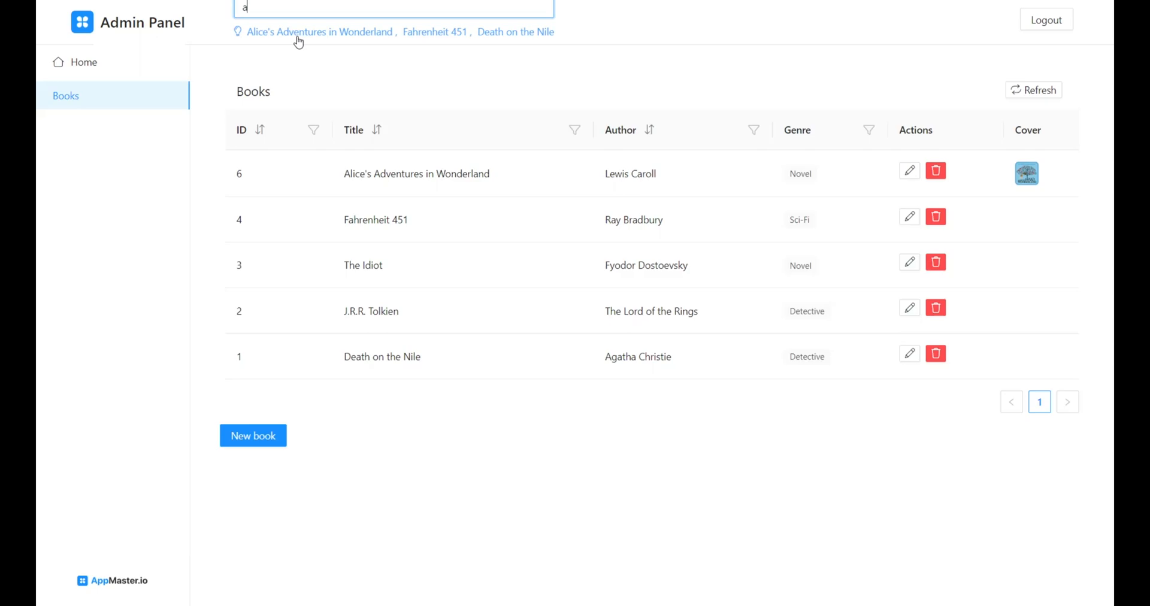
click(317, 32)
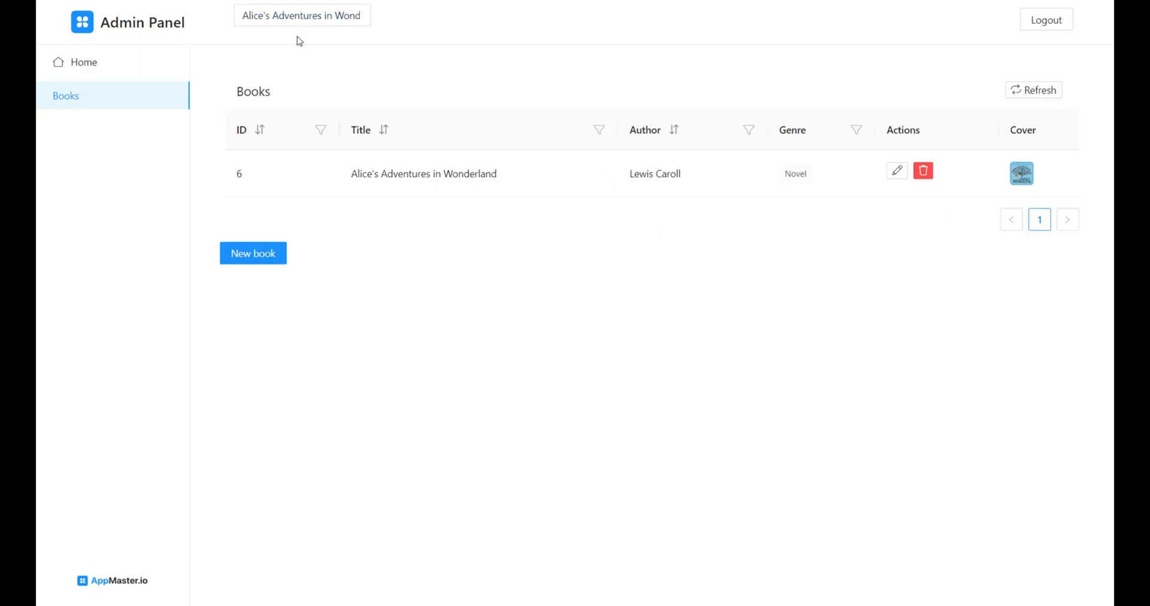
mouse_move(1105, 210)
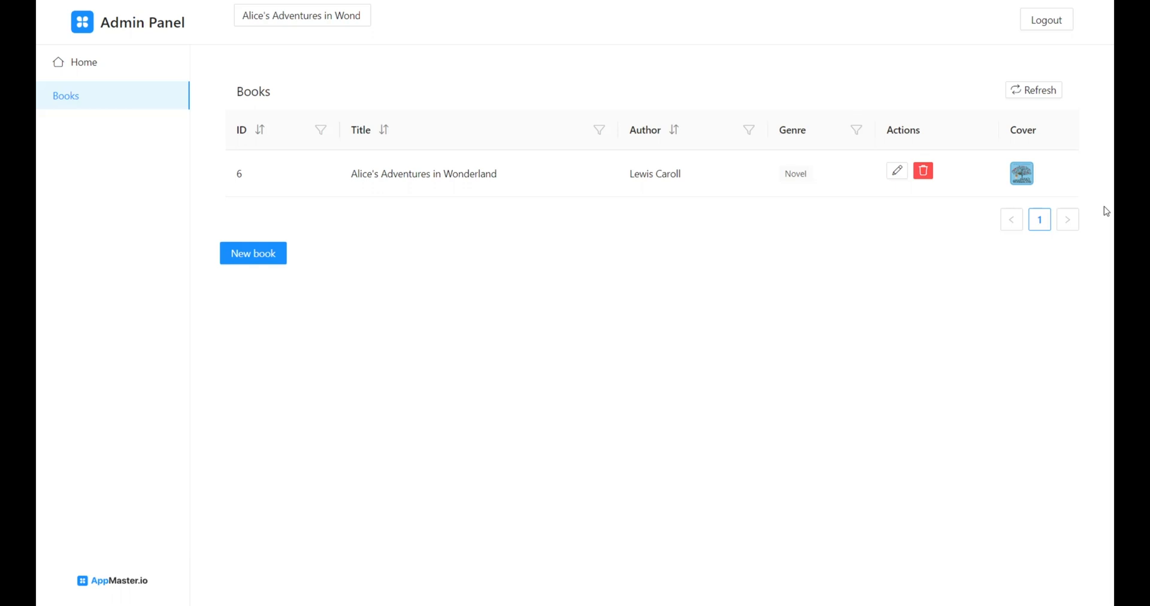